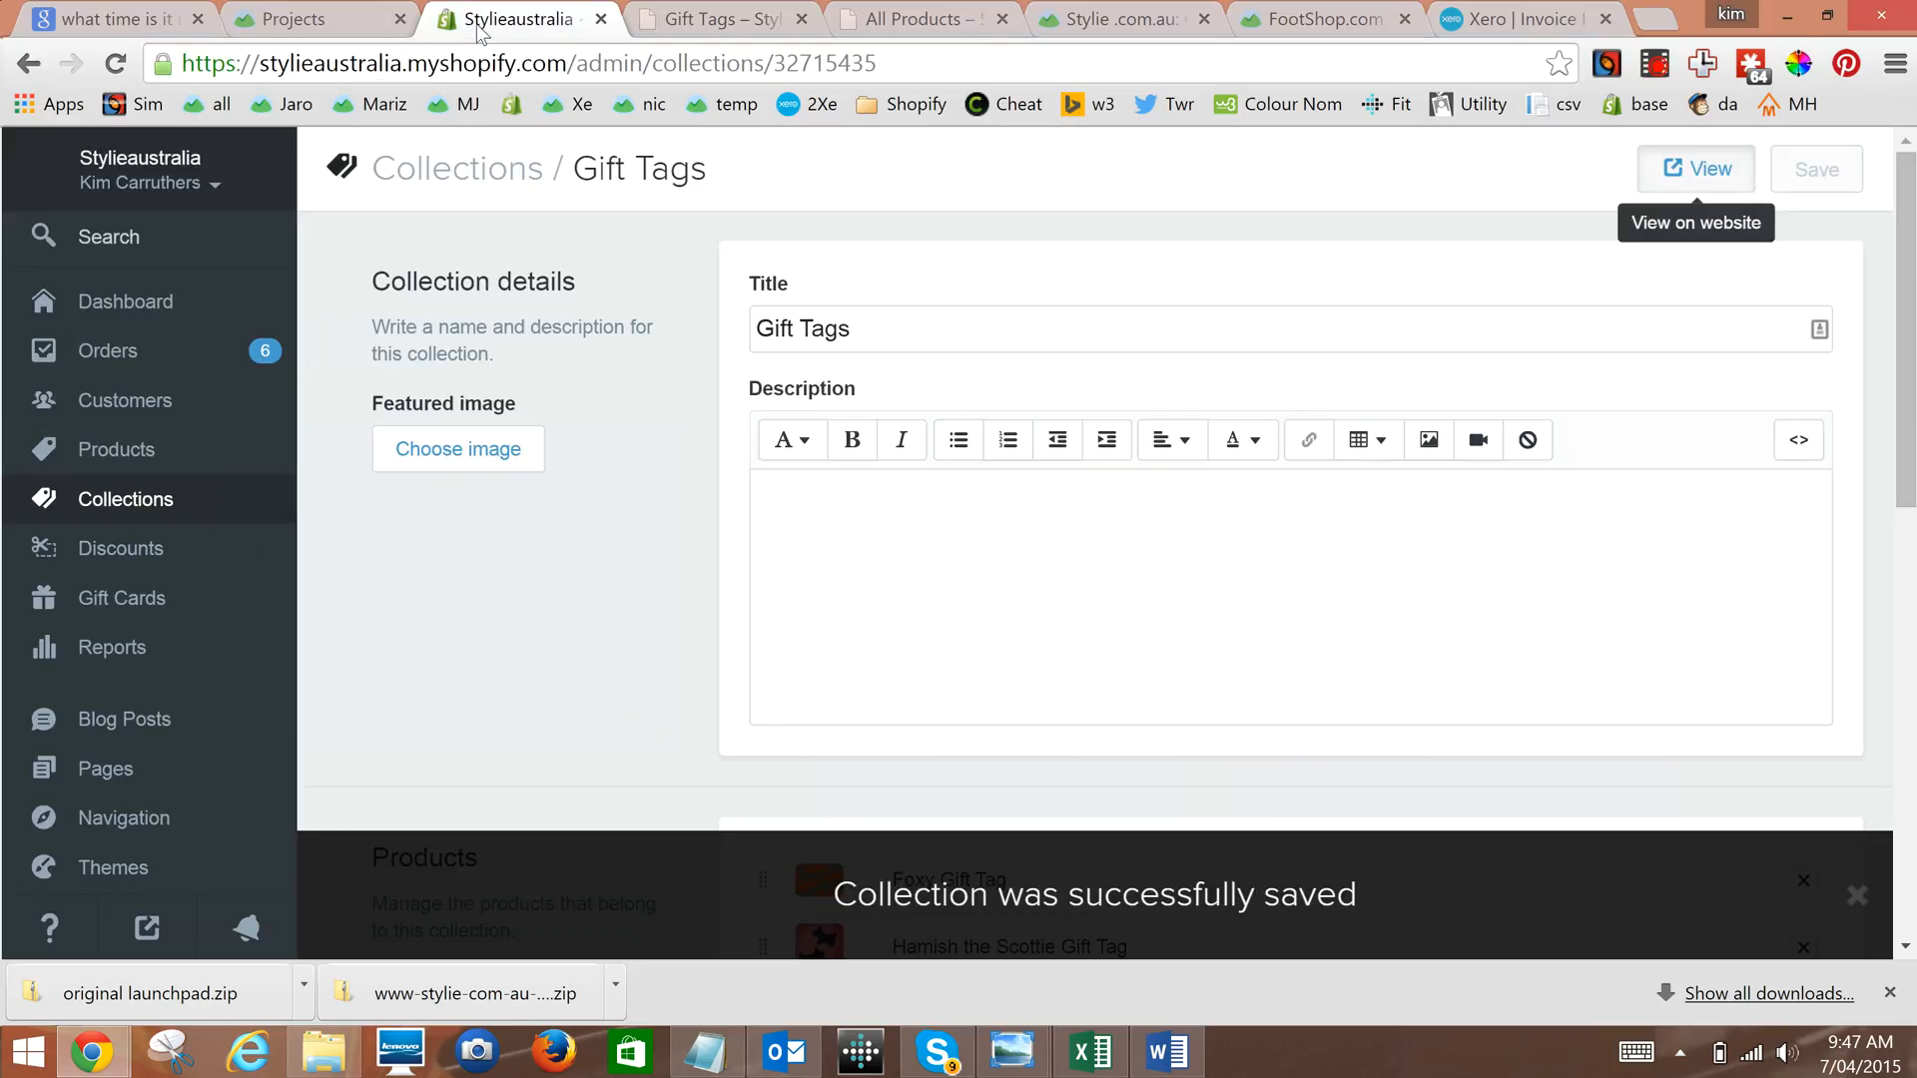
# - Review the Gift Tags collection page, then return to the list of all collections
pyautogui.scroll(-3)
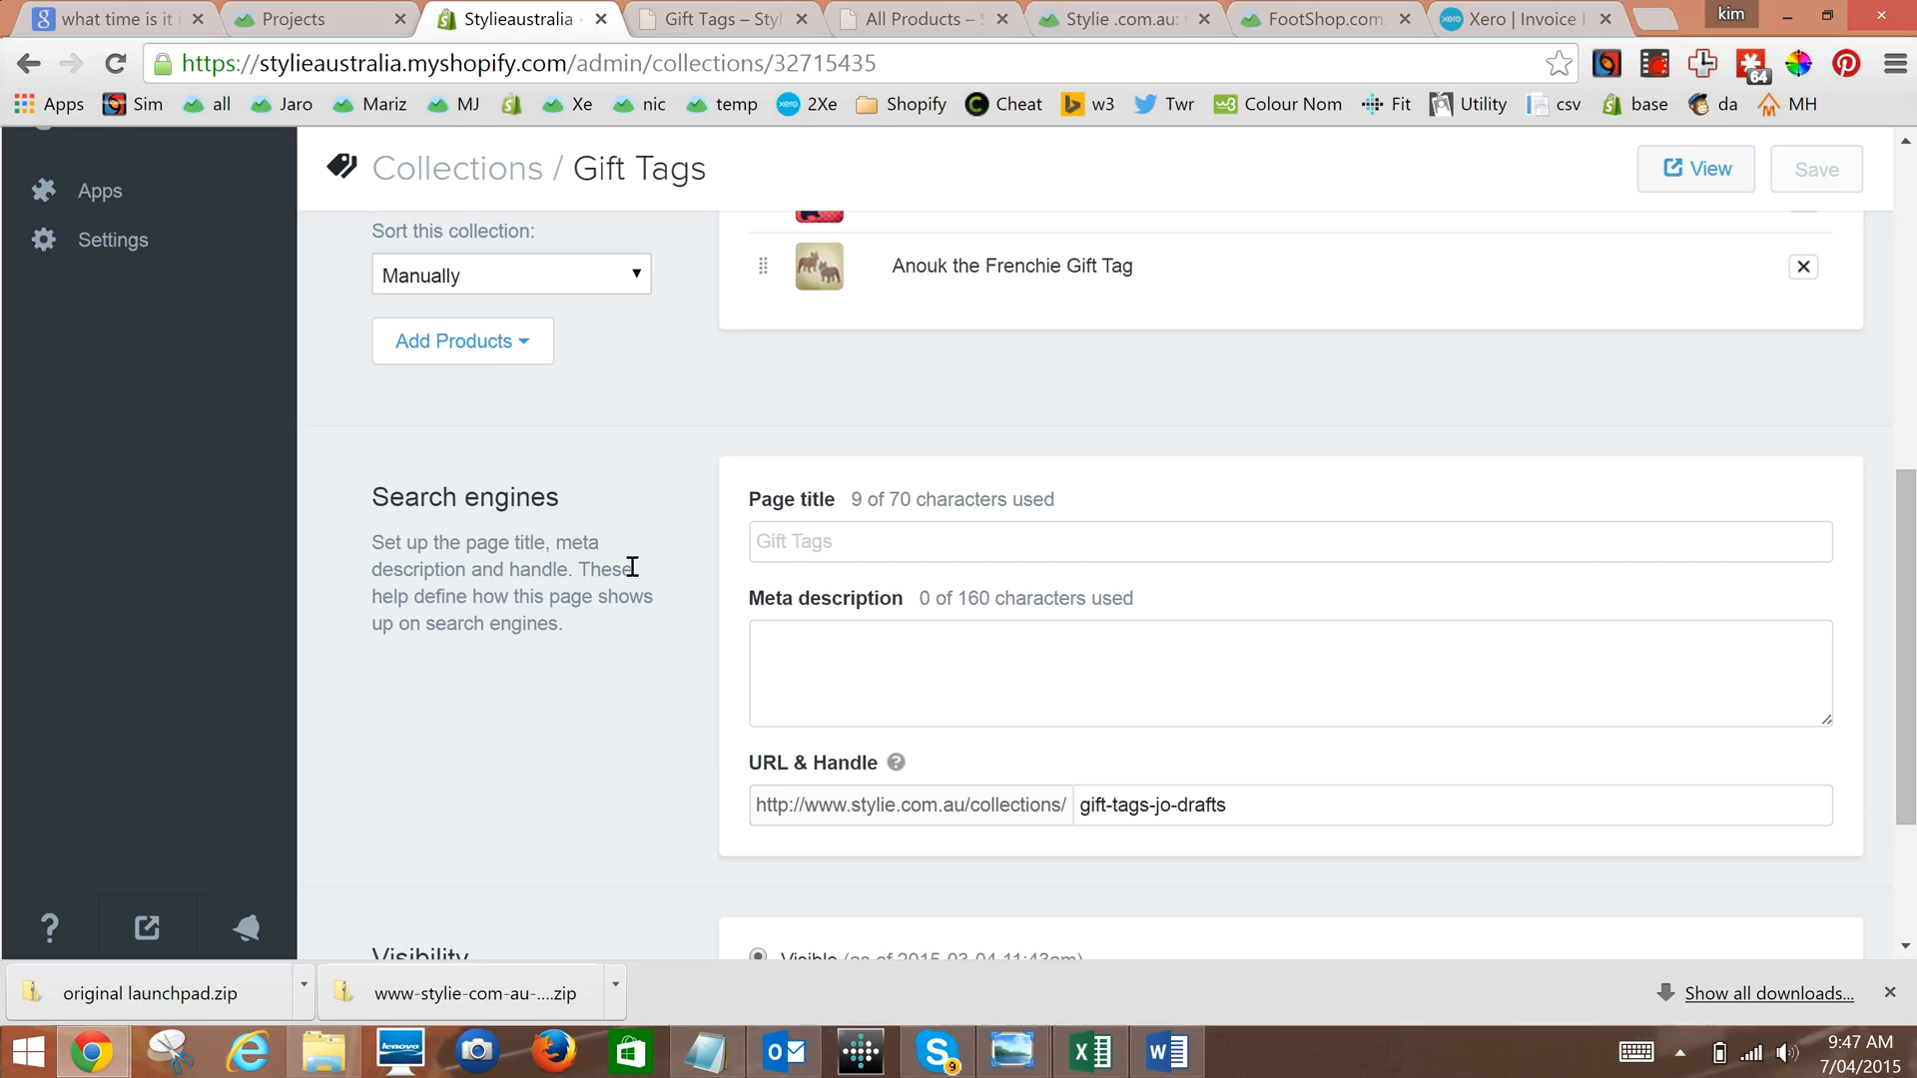
pyautogui.scroll(3)
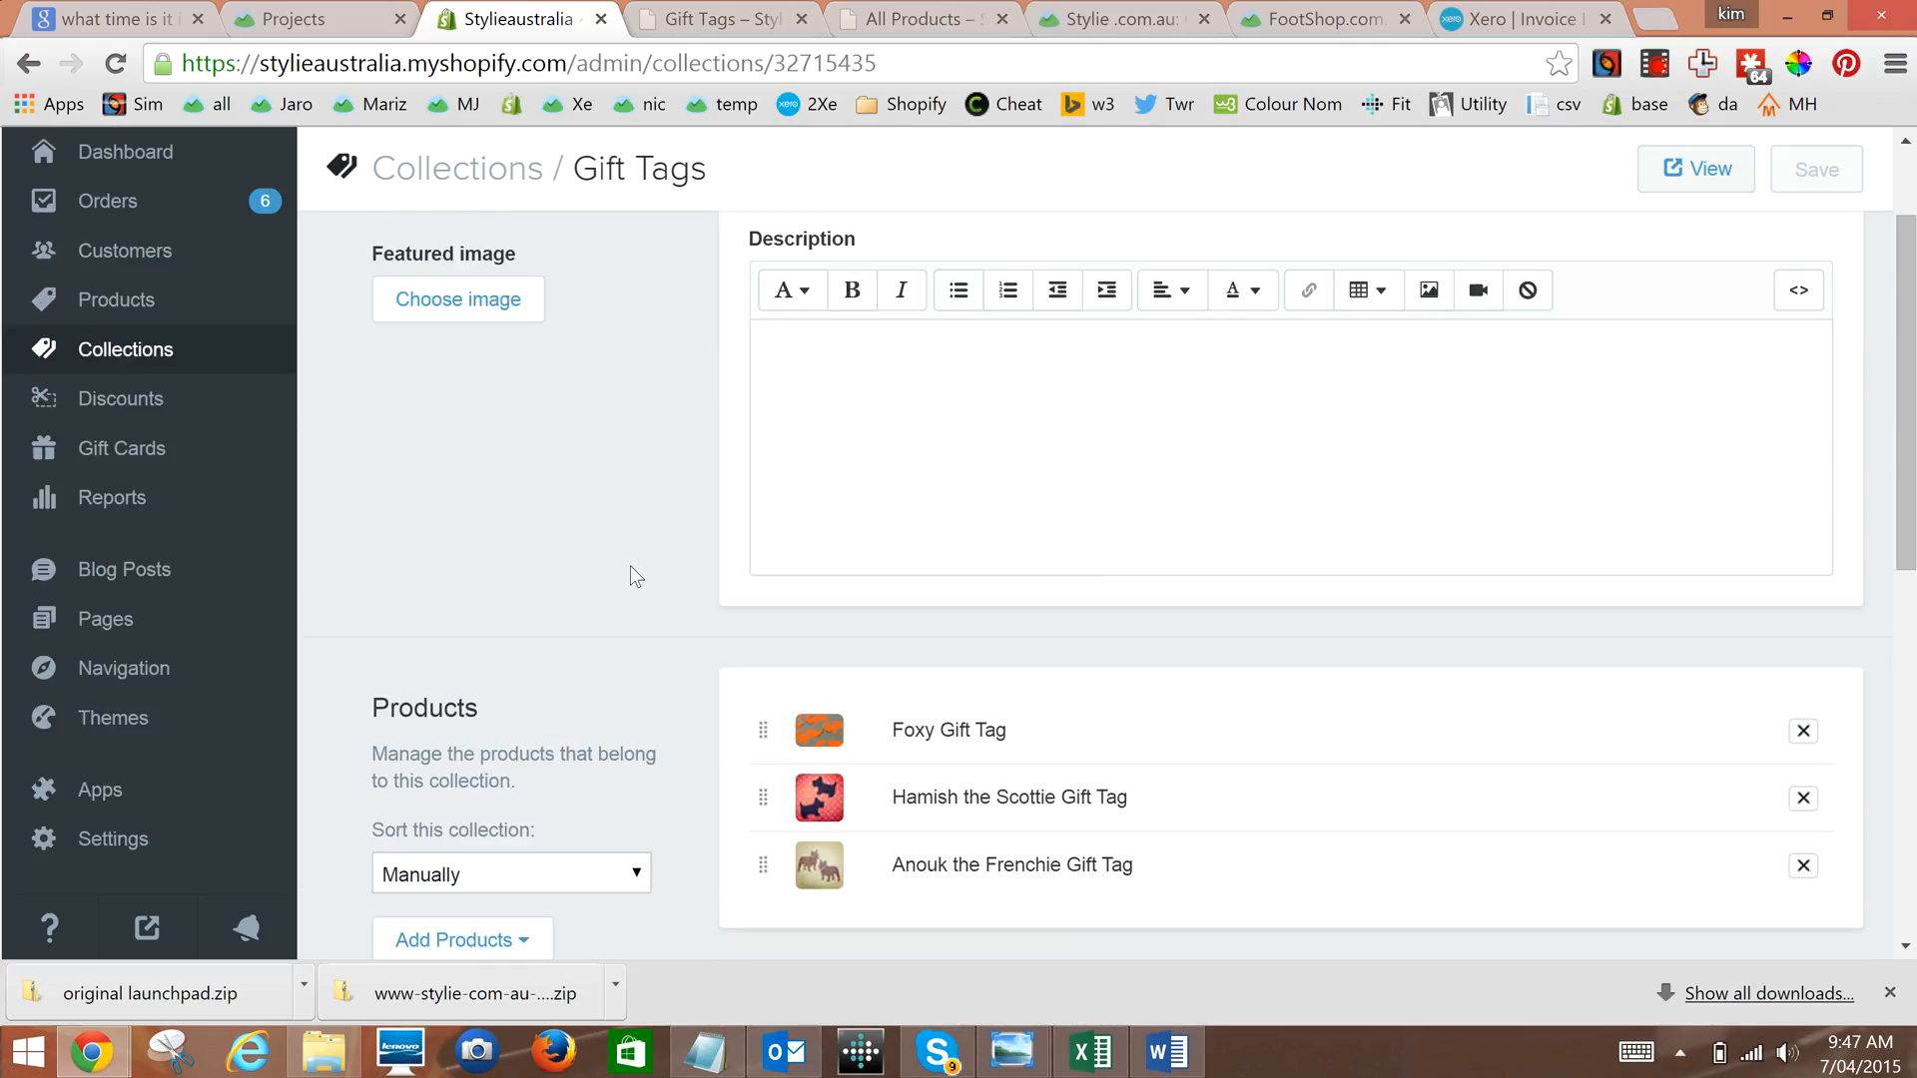
pyautogui.scroll(3)
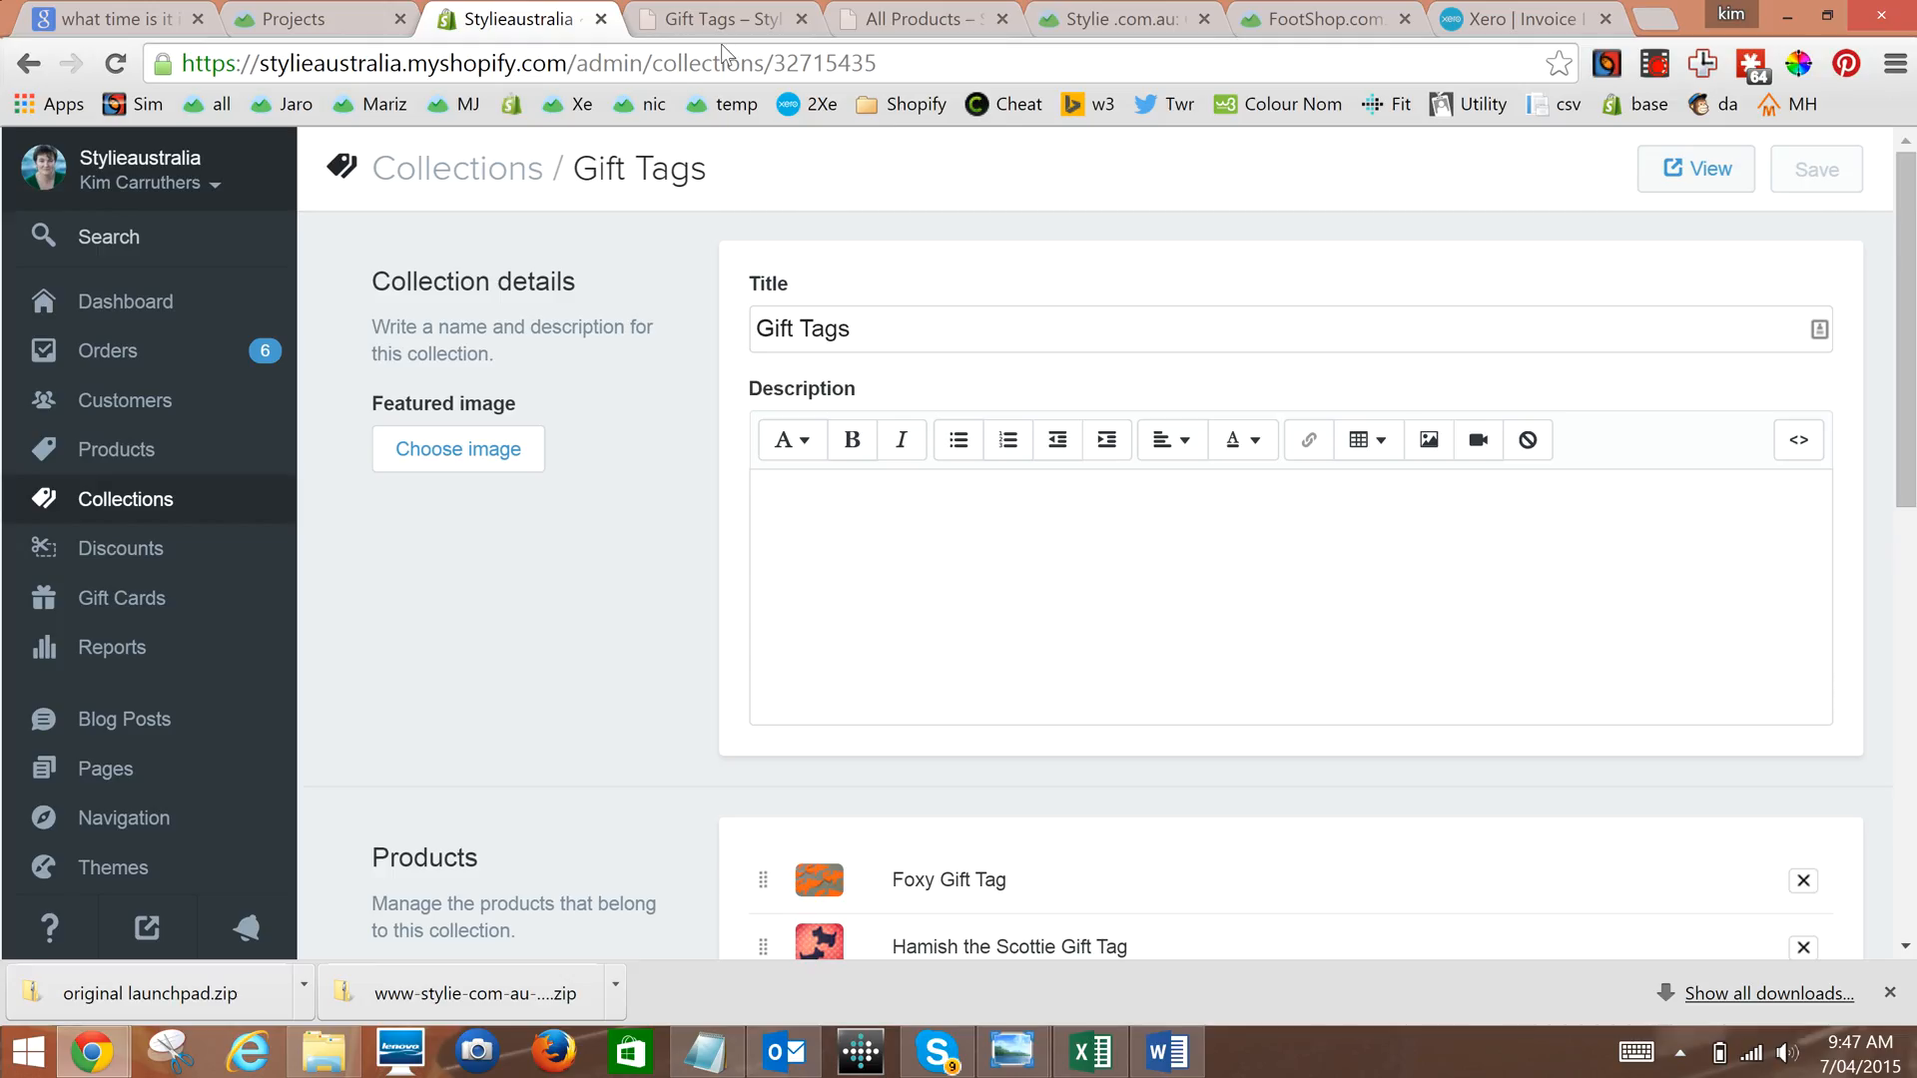
pyautogui.moveTo(124, 499)
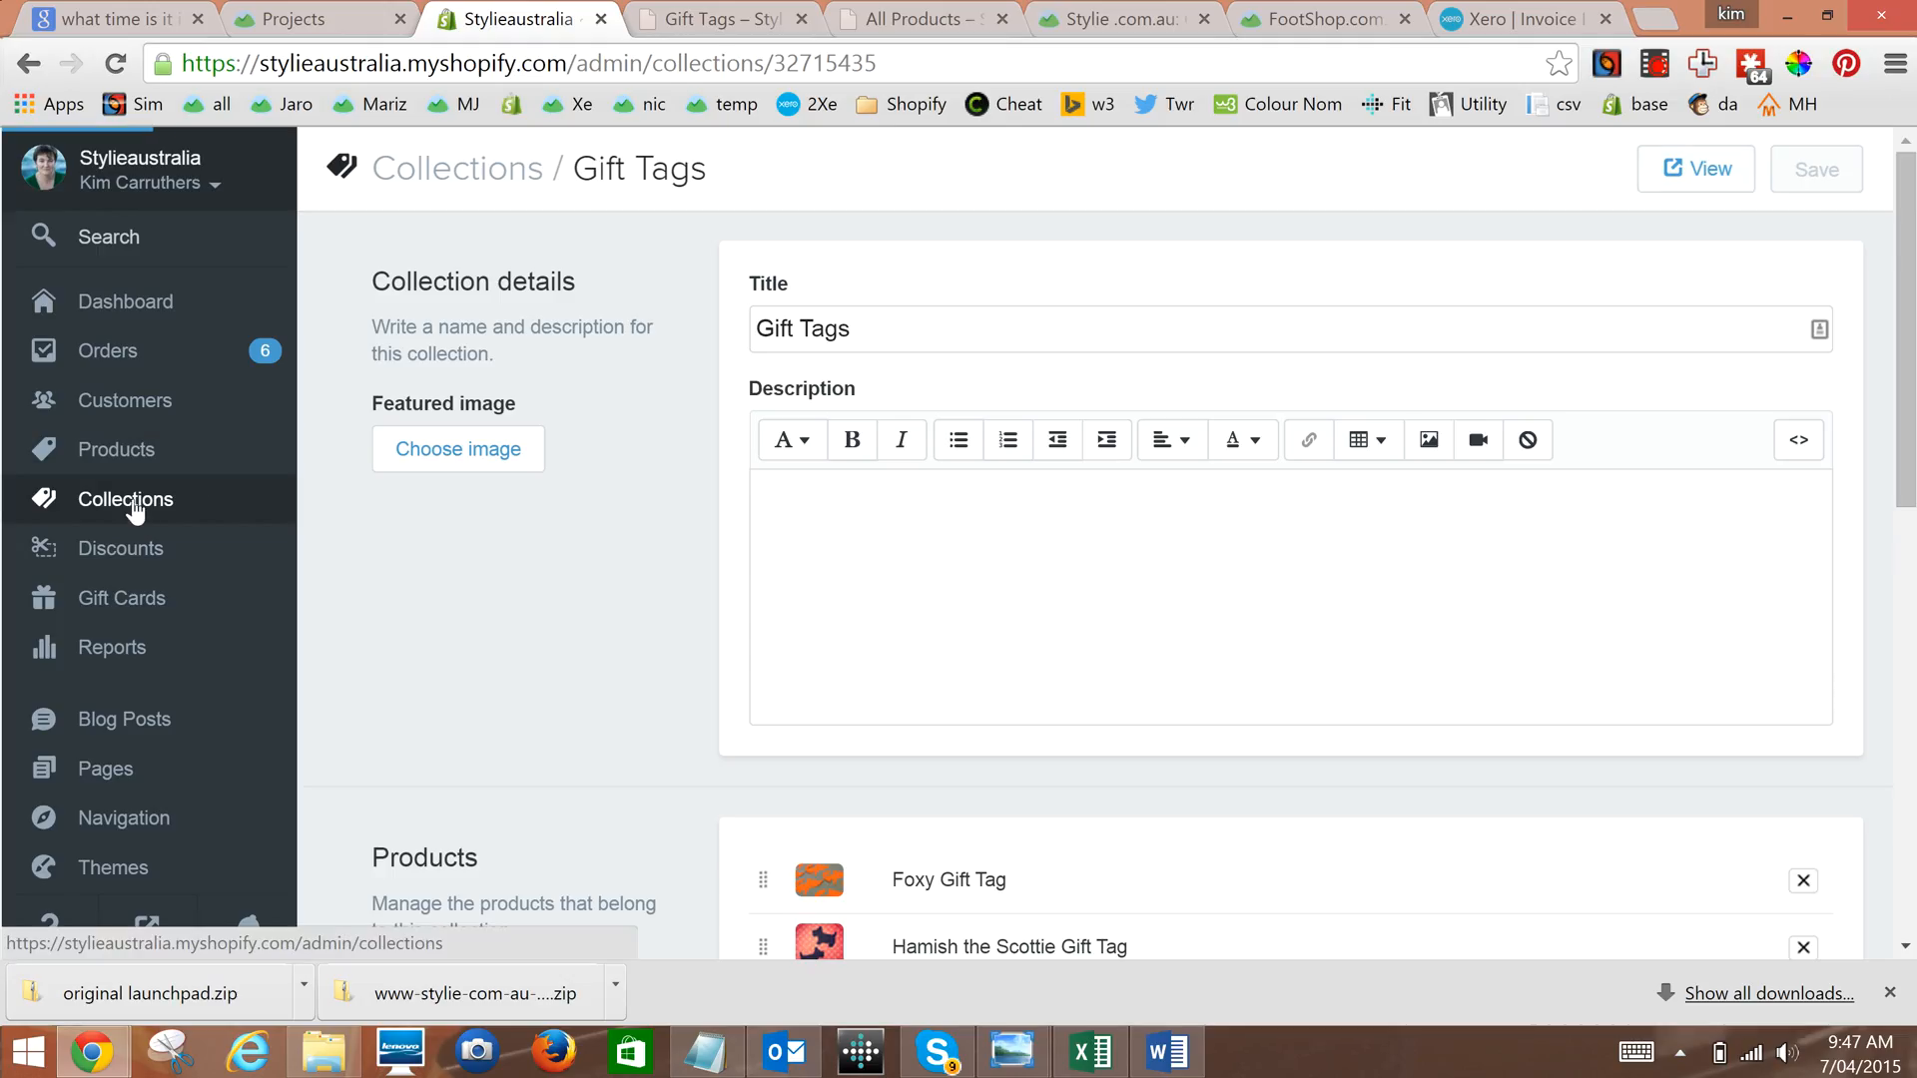
pyautogui.click(124, 499)
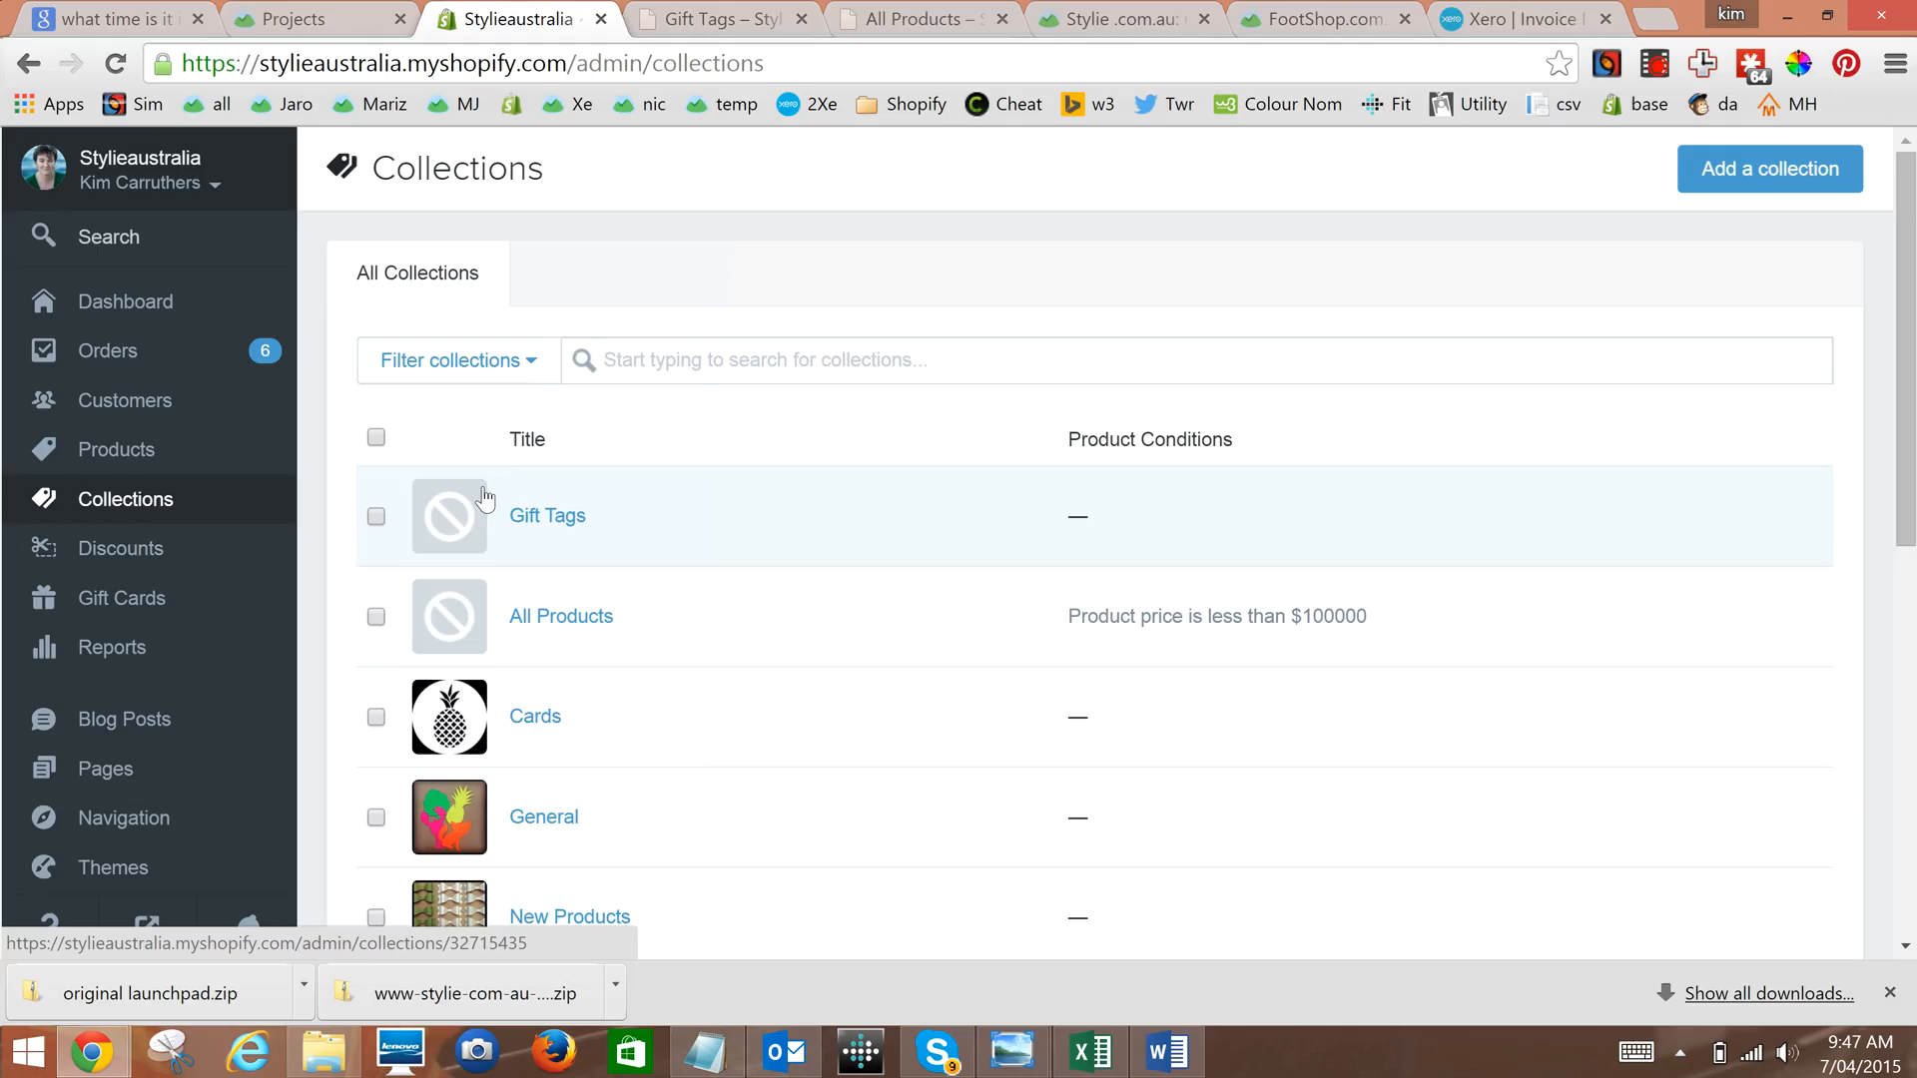
pyautogui.moveTo(527, 521)
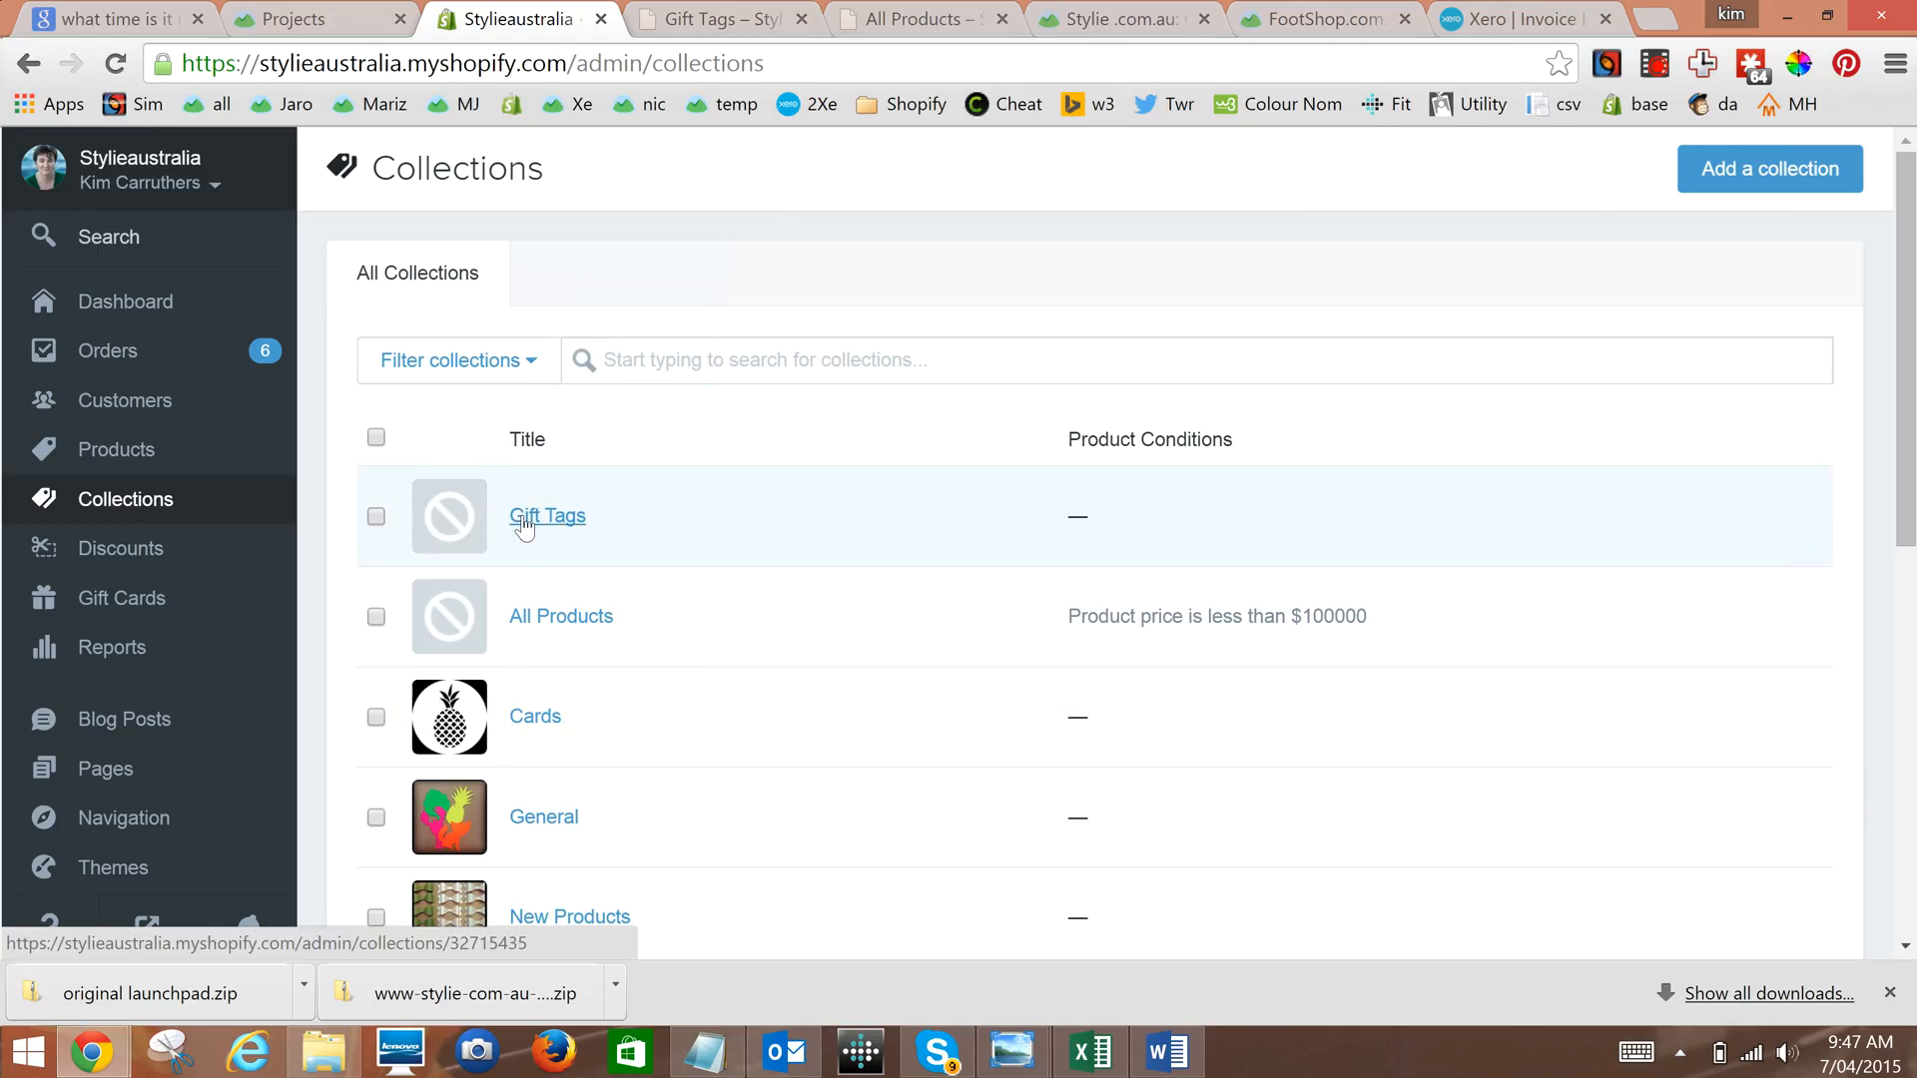
# - In Gift Tags, move Hamish the Scottie above Foxy and set sorting to best selling
pyautogui.click(547, 516)
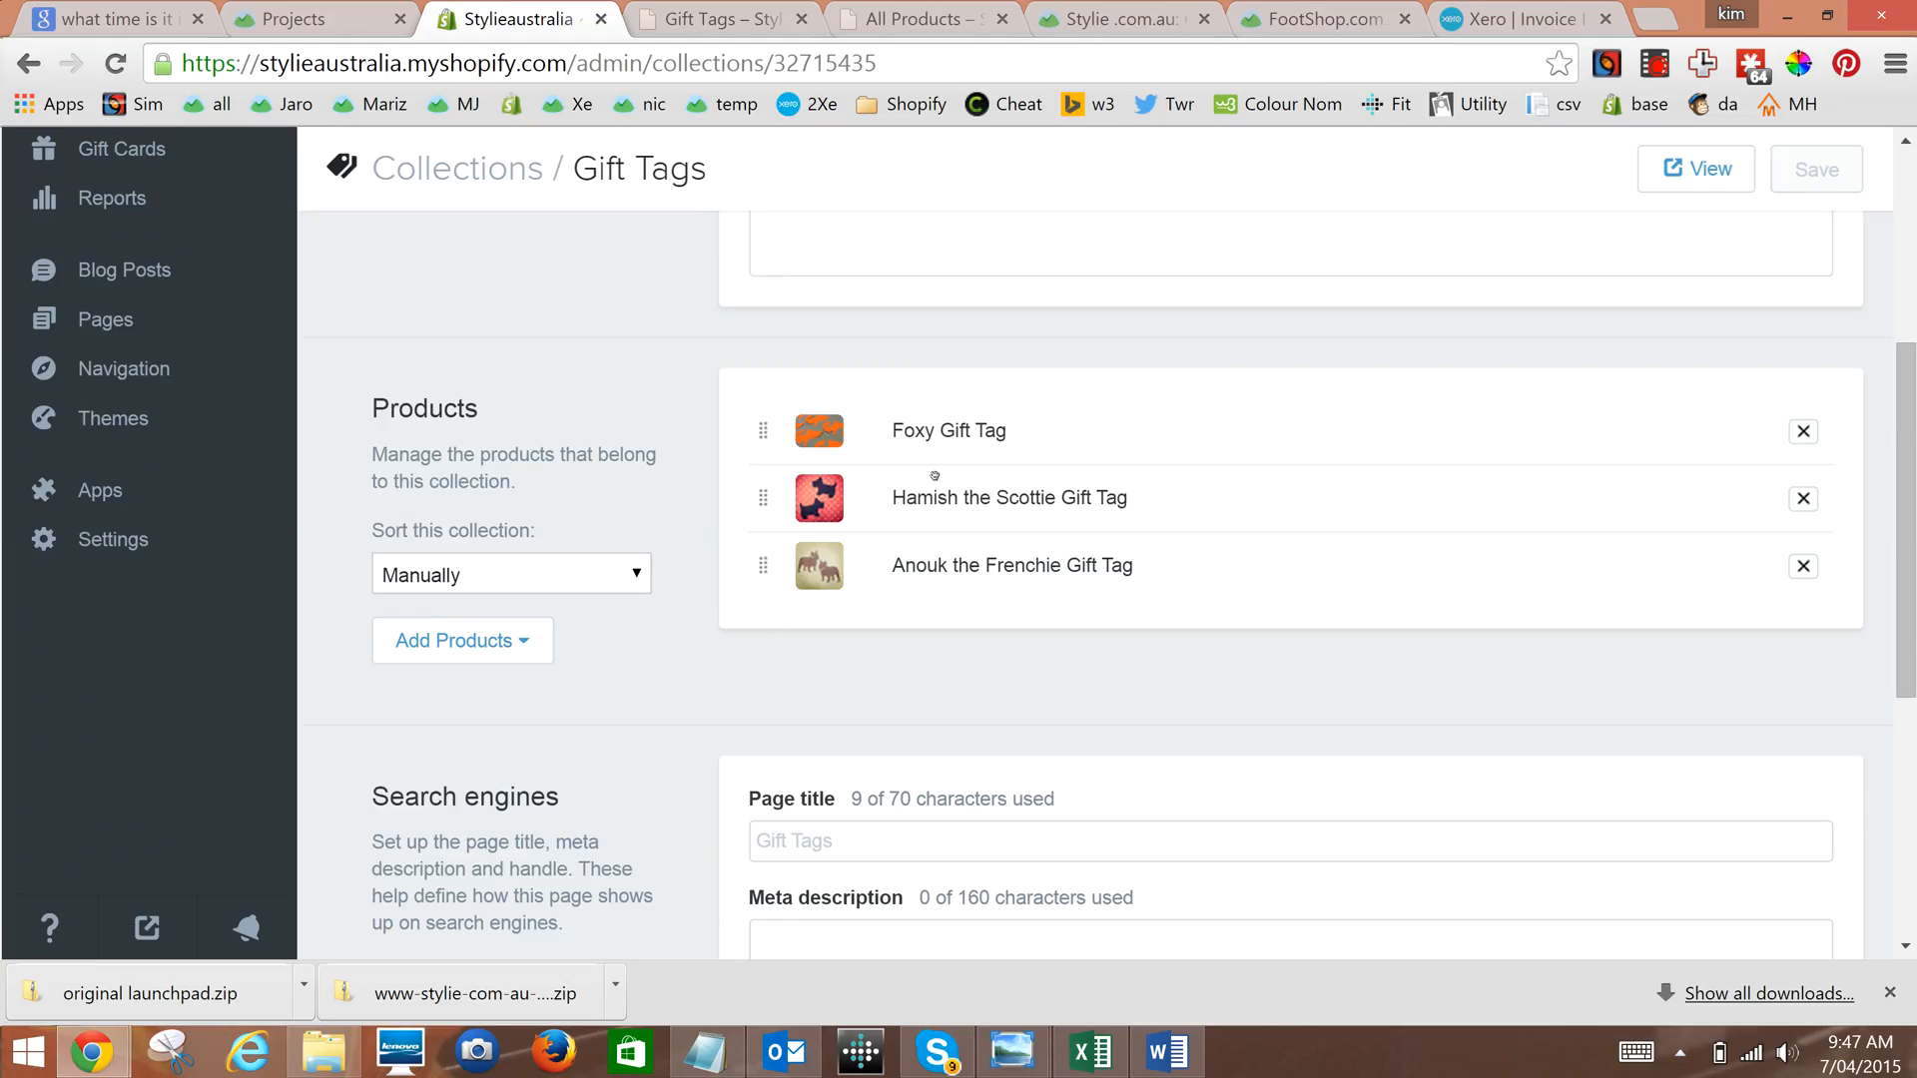
pyautogui.moveTo(873, 766)
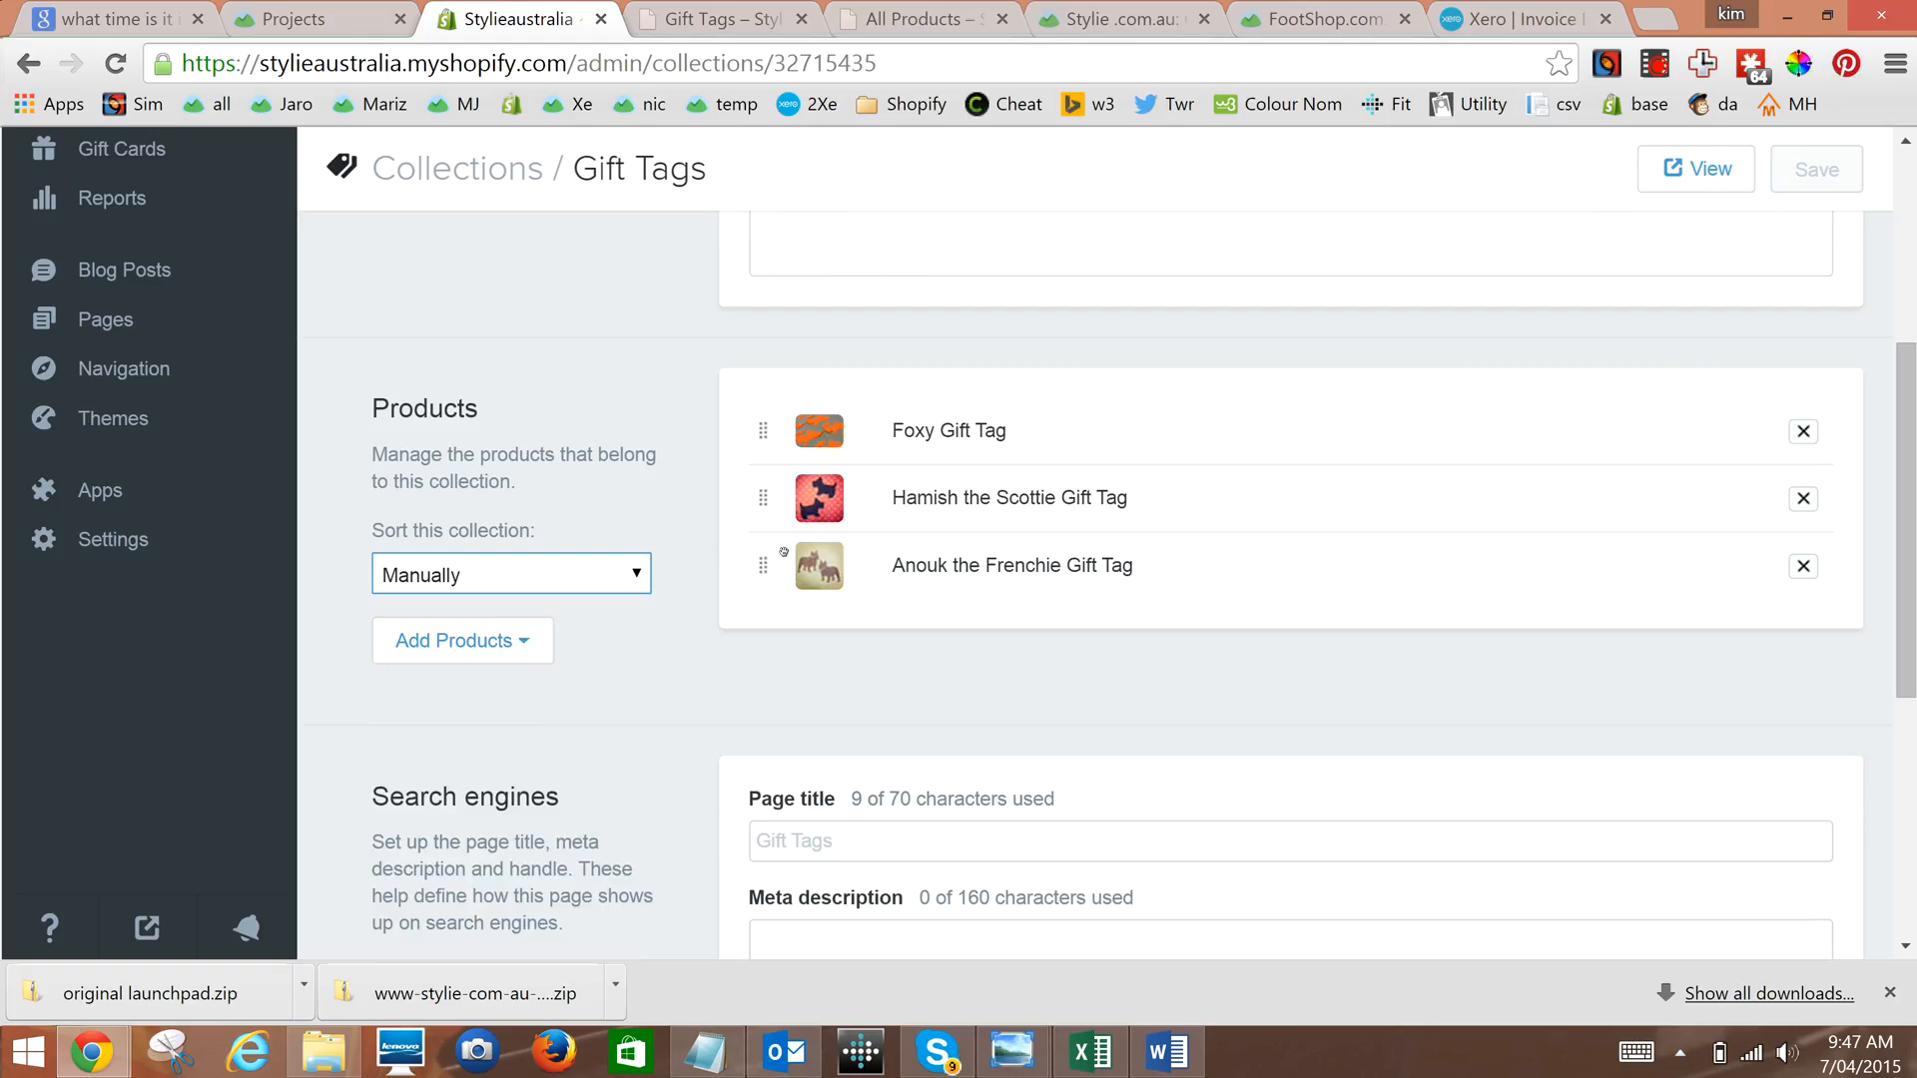
pyautogui.moveTo(761, 431)
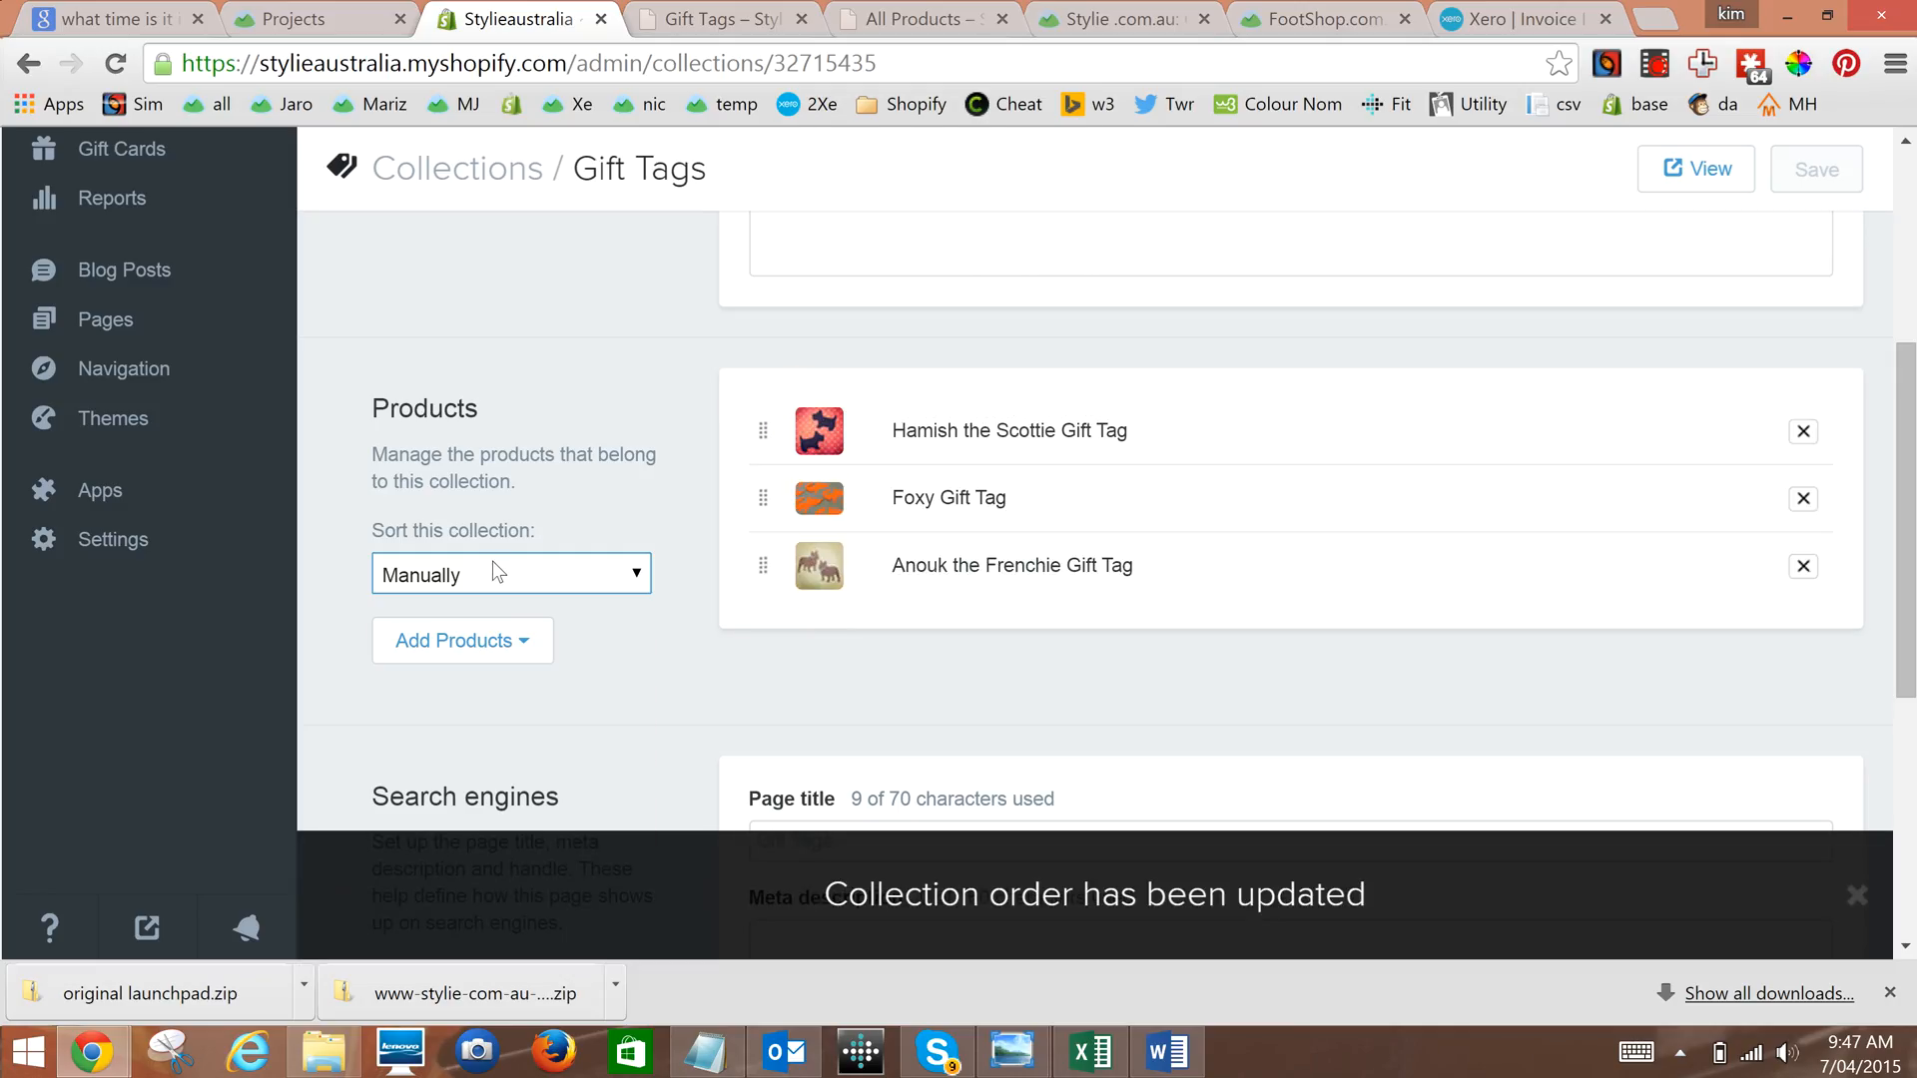
pyautogui.click(509, 573)
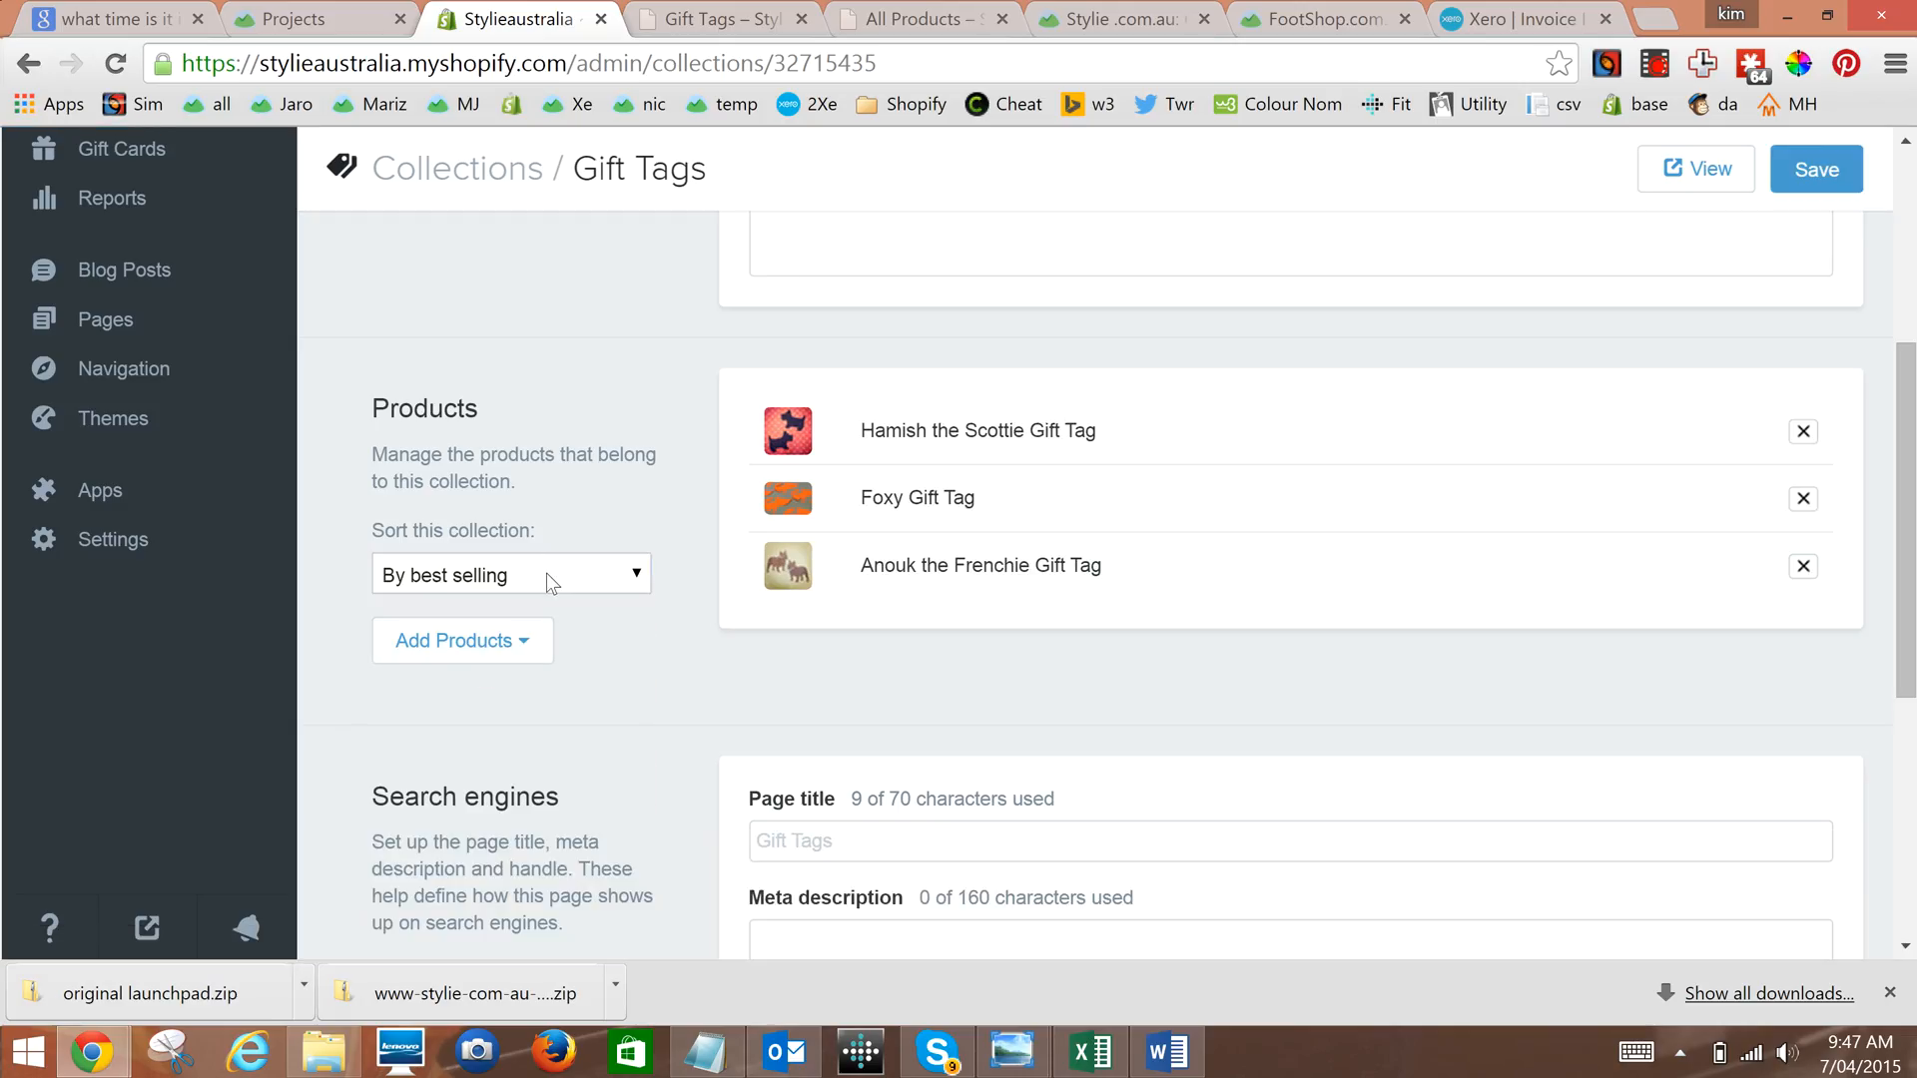
pyautogui.moveTo(521, 591)
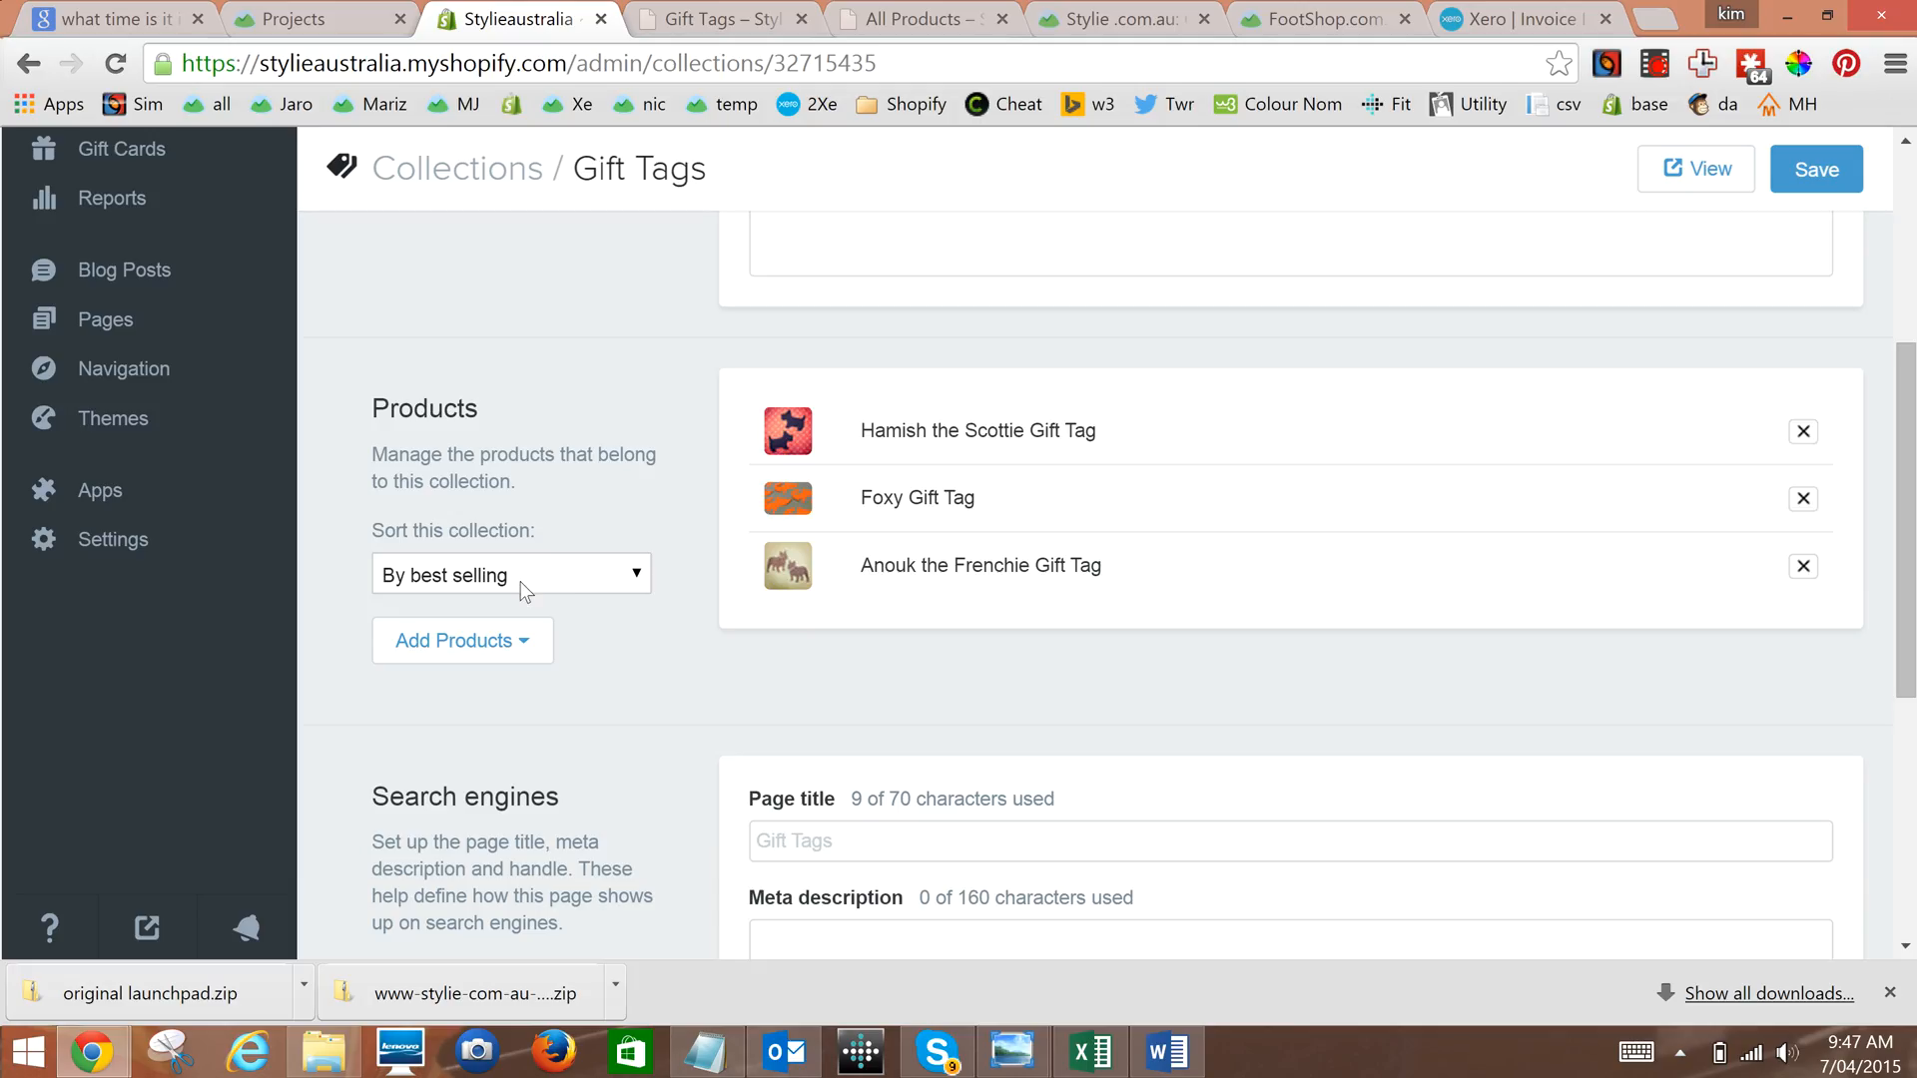
pyautogui.click(509, 575)
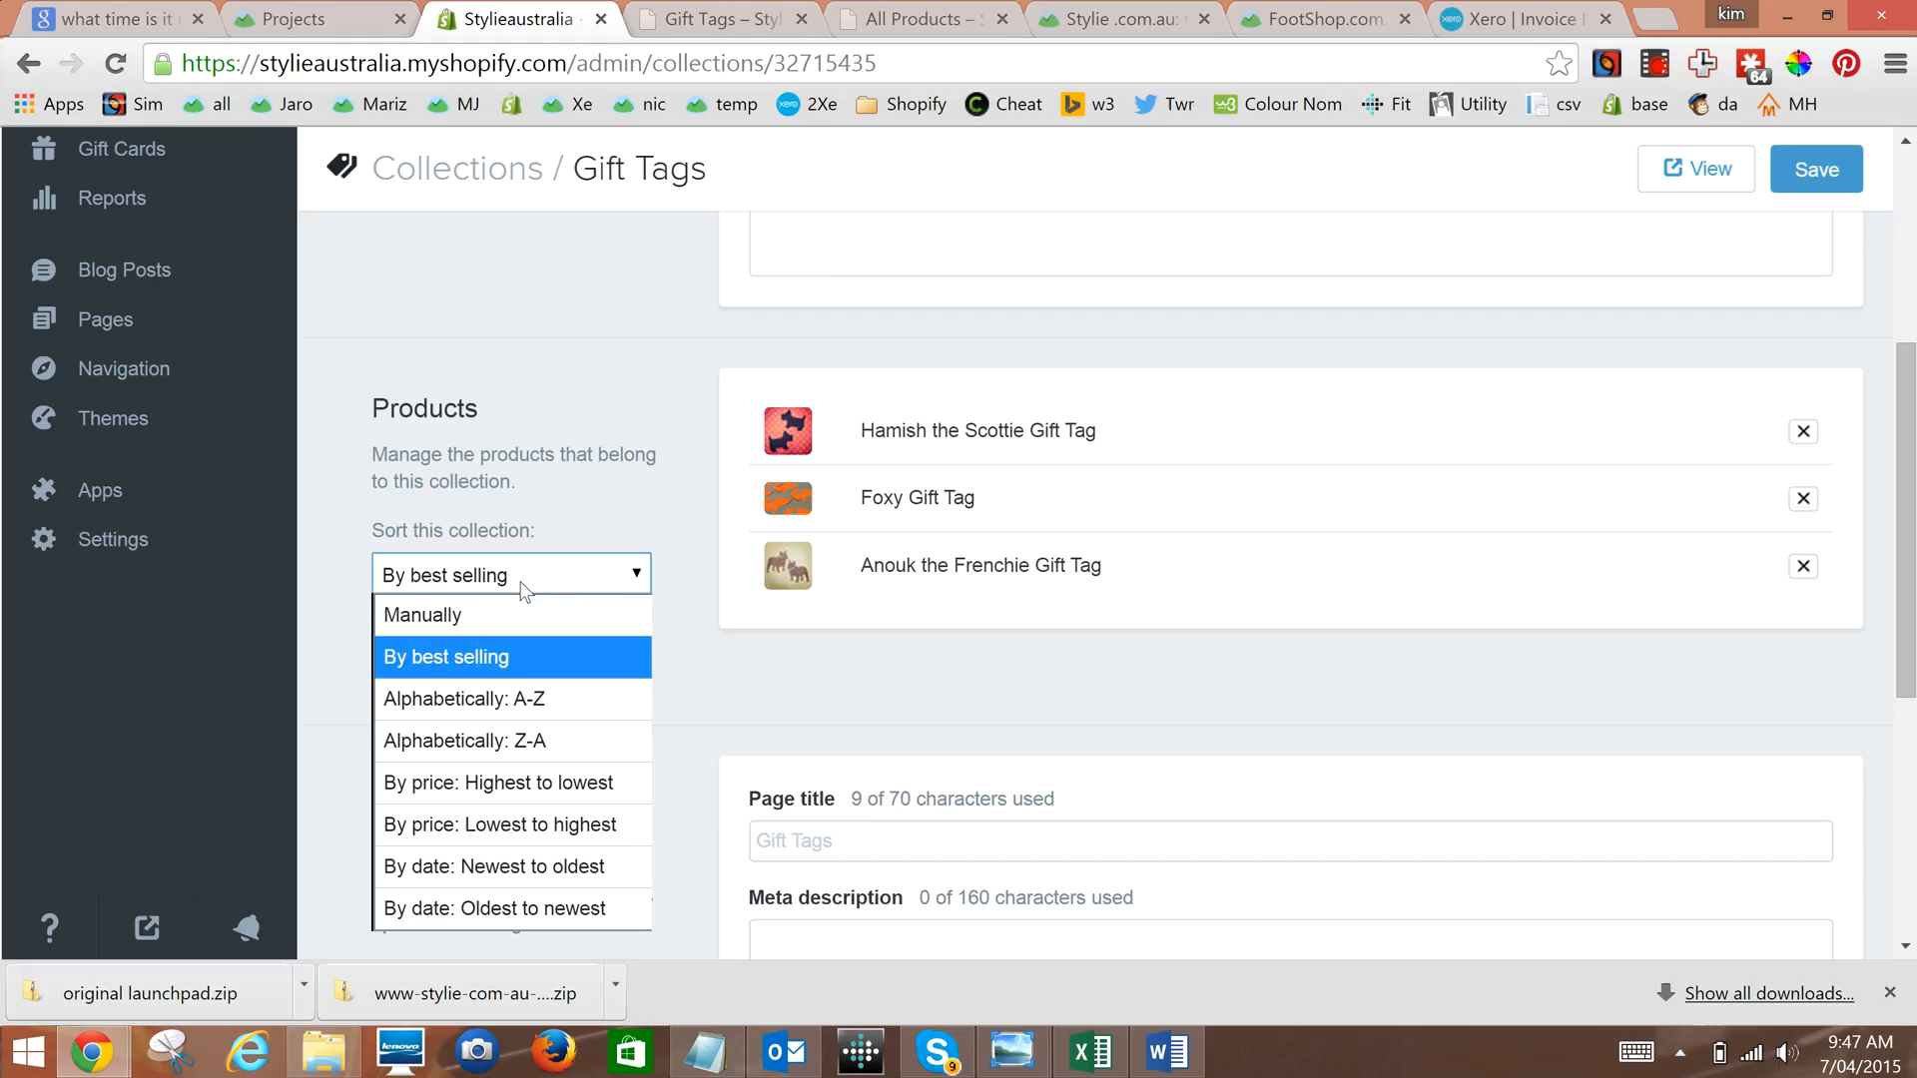
pyautogui.moveTo(485, 740)
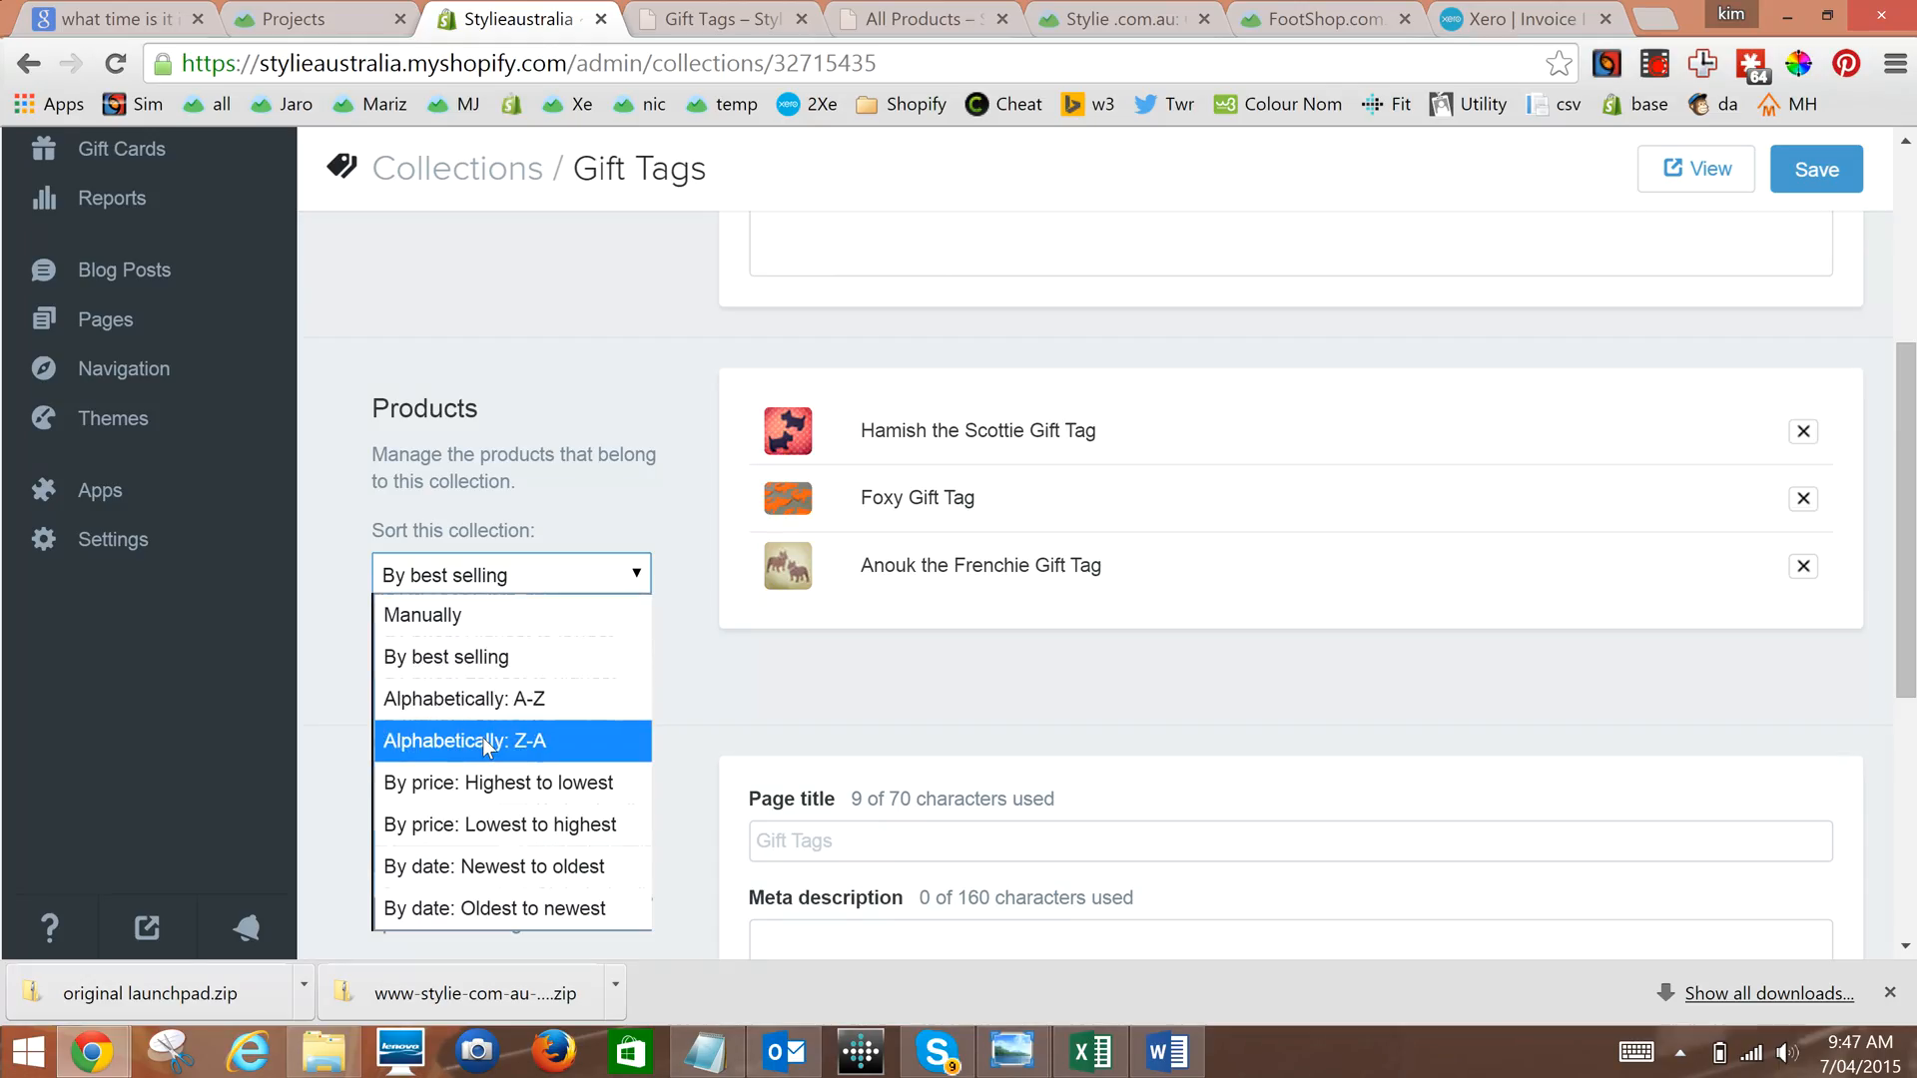
pyautogui.moveTo(495, 864)
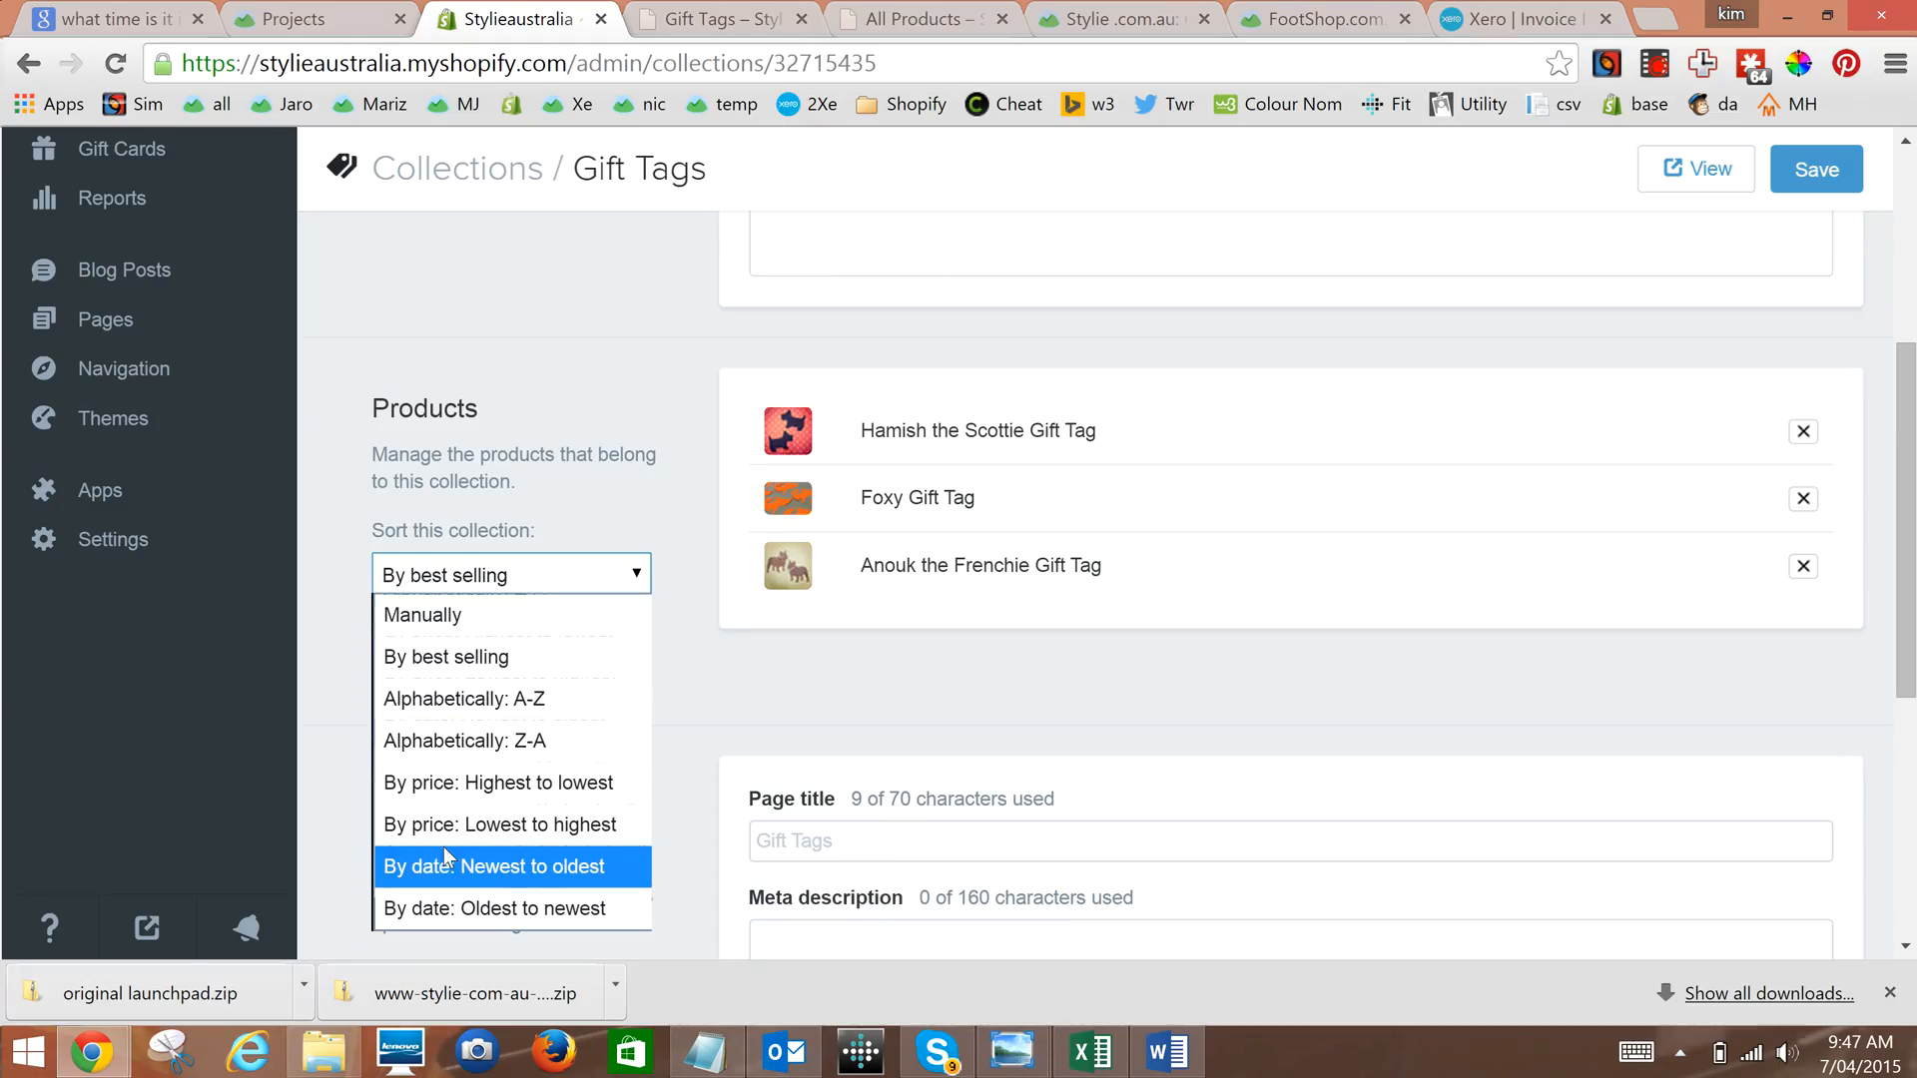
pyautogui.moveTo(499, 906)
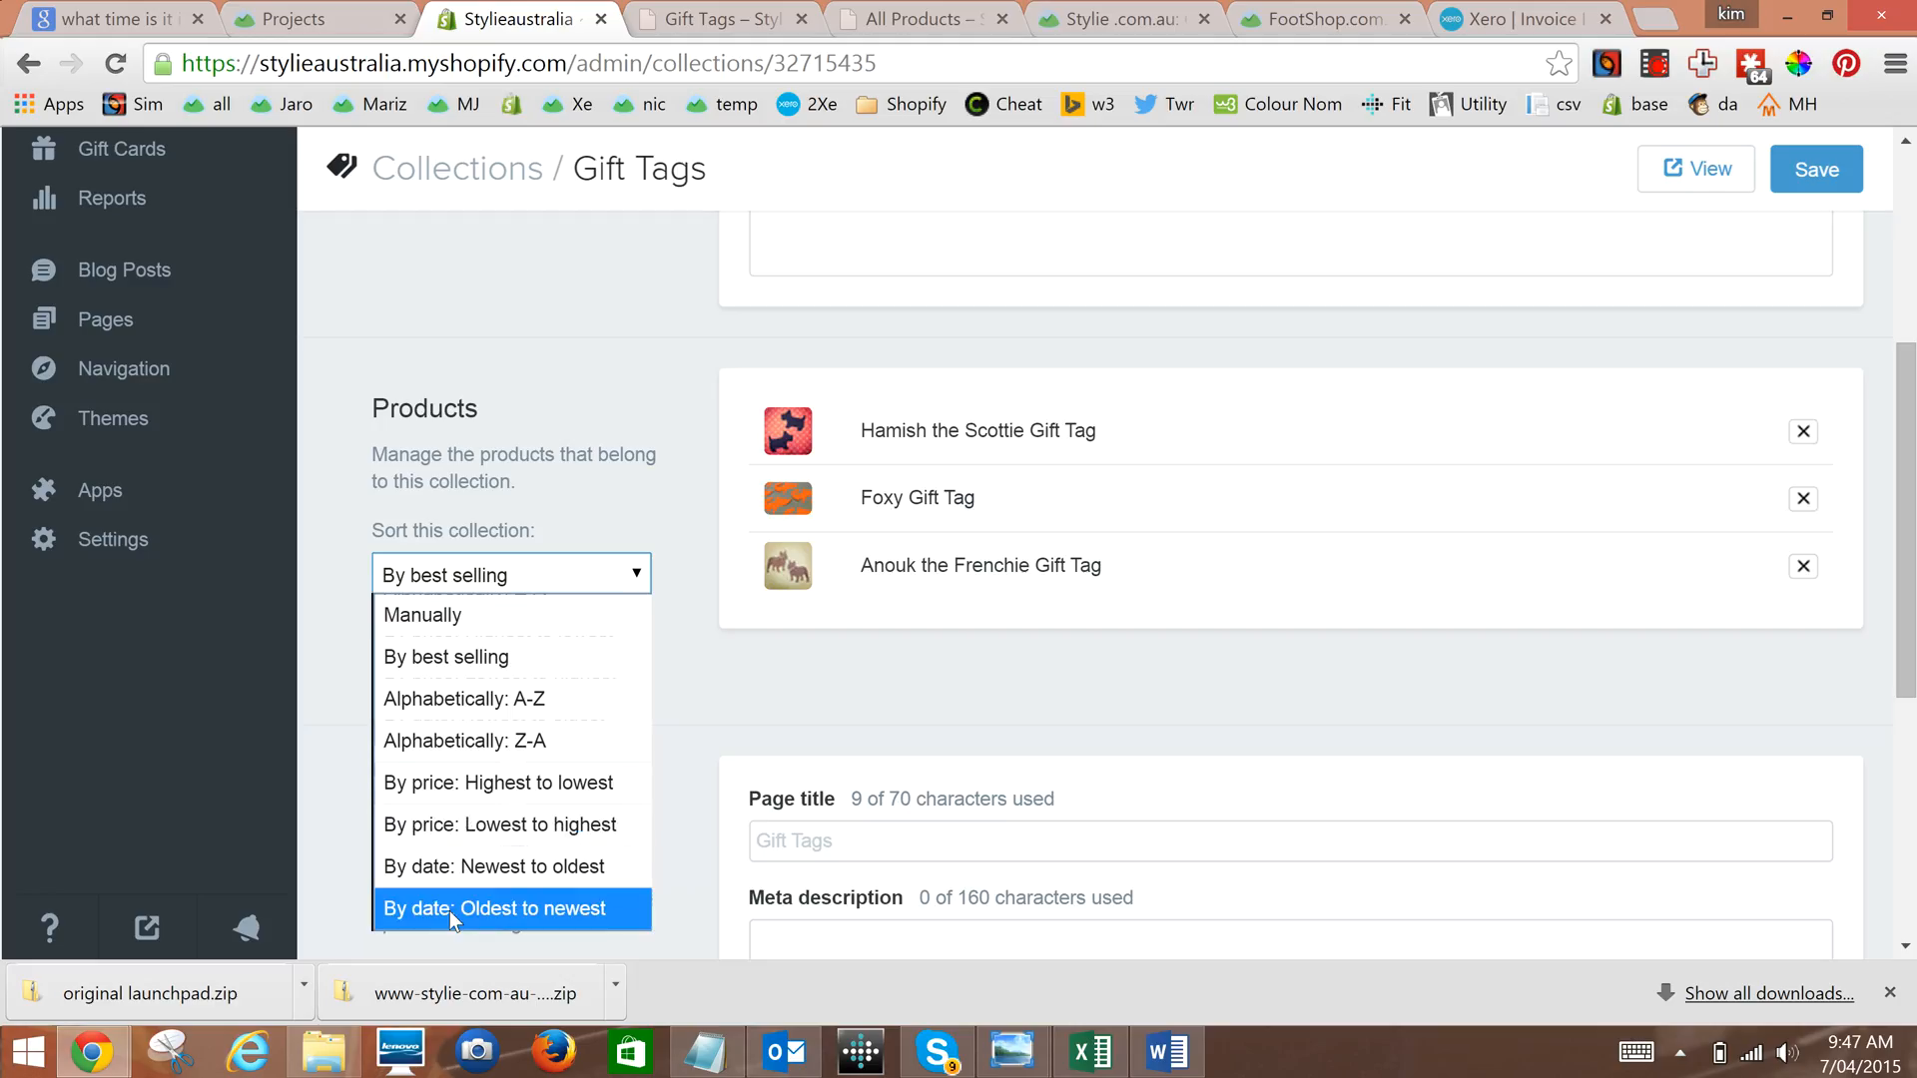
pyautogui.moveTo(440, 916)
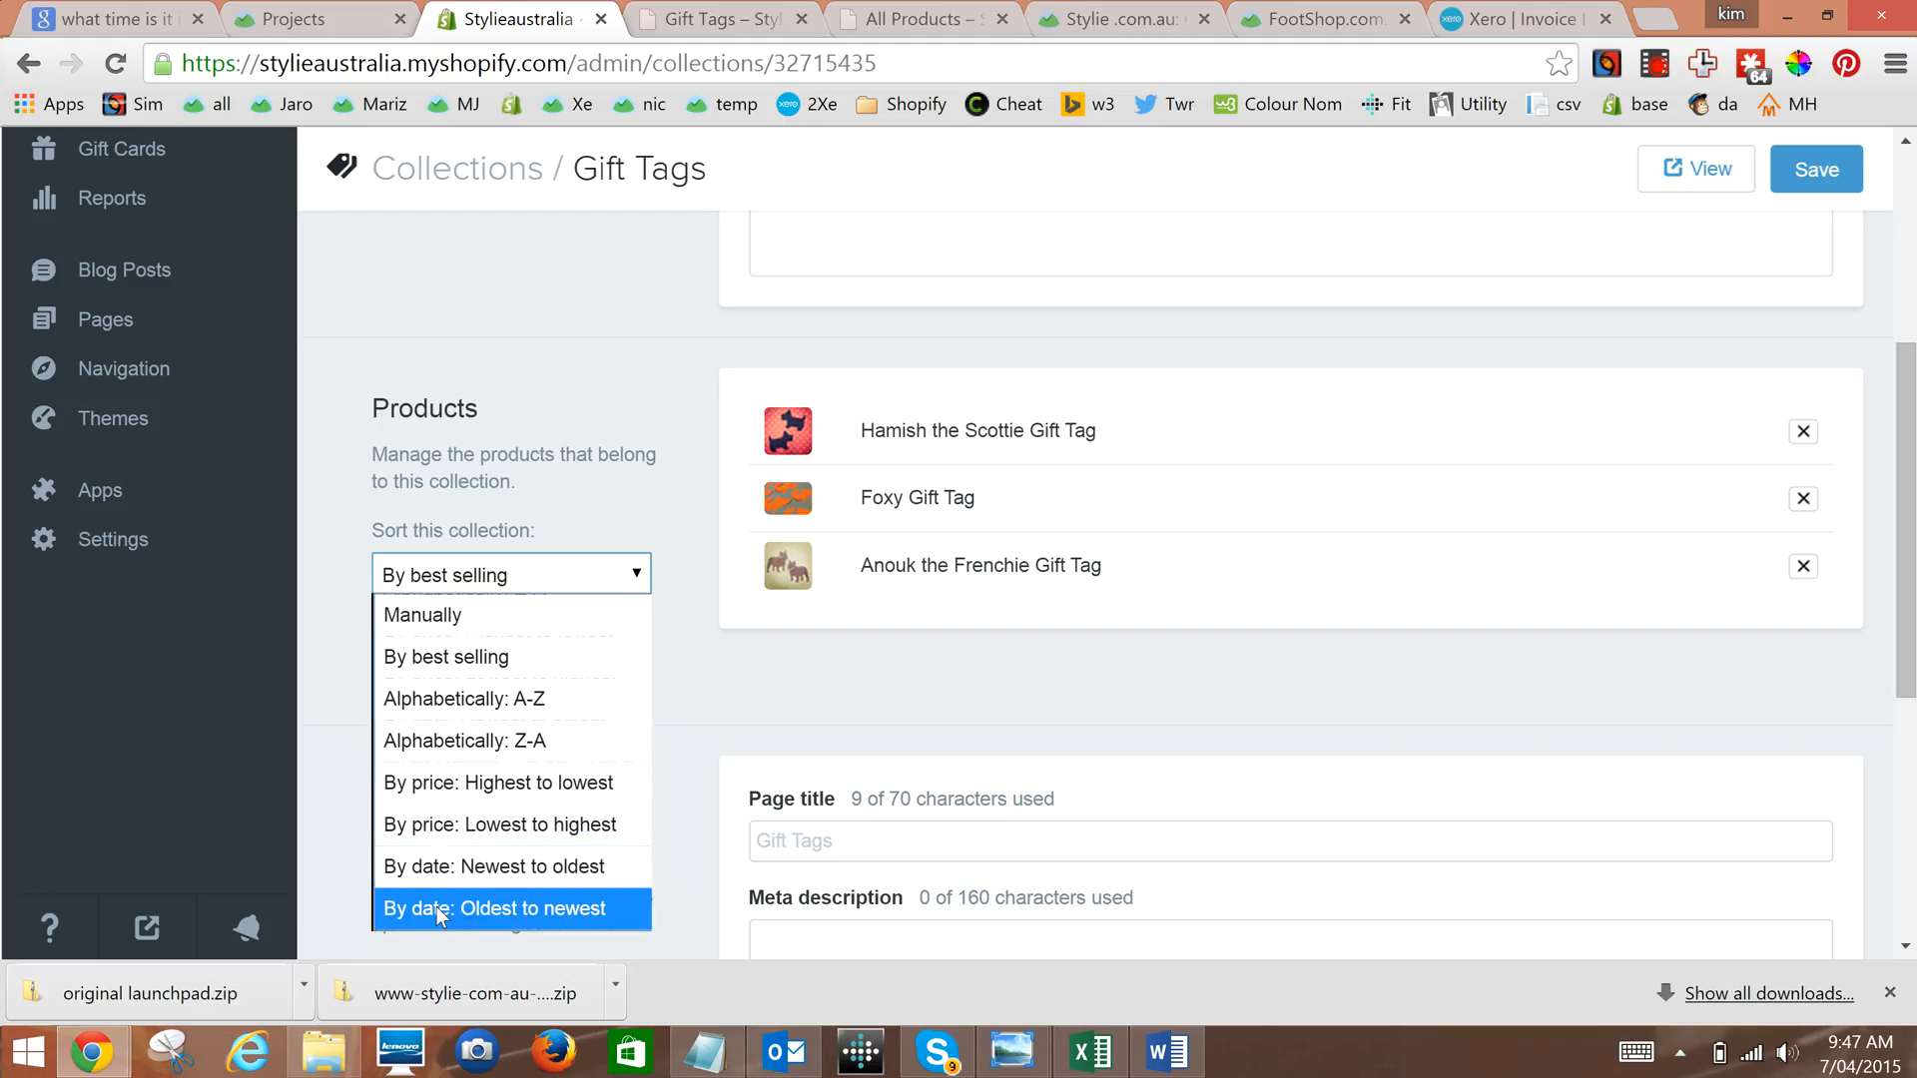
pyautogui.moveTo(493, 865)
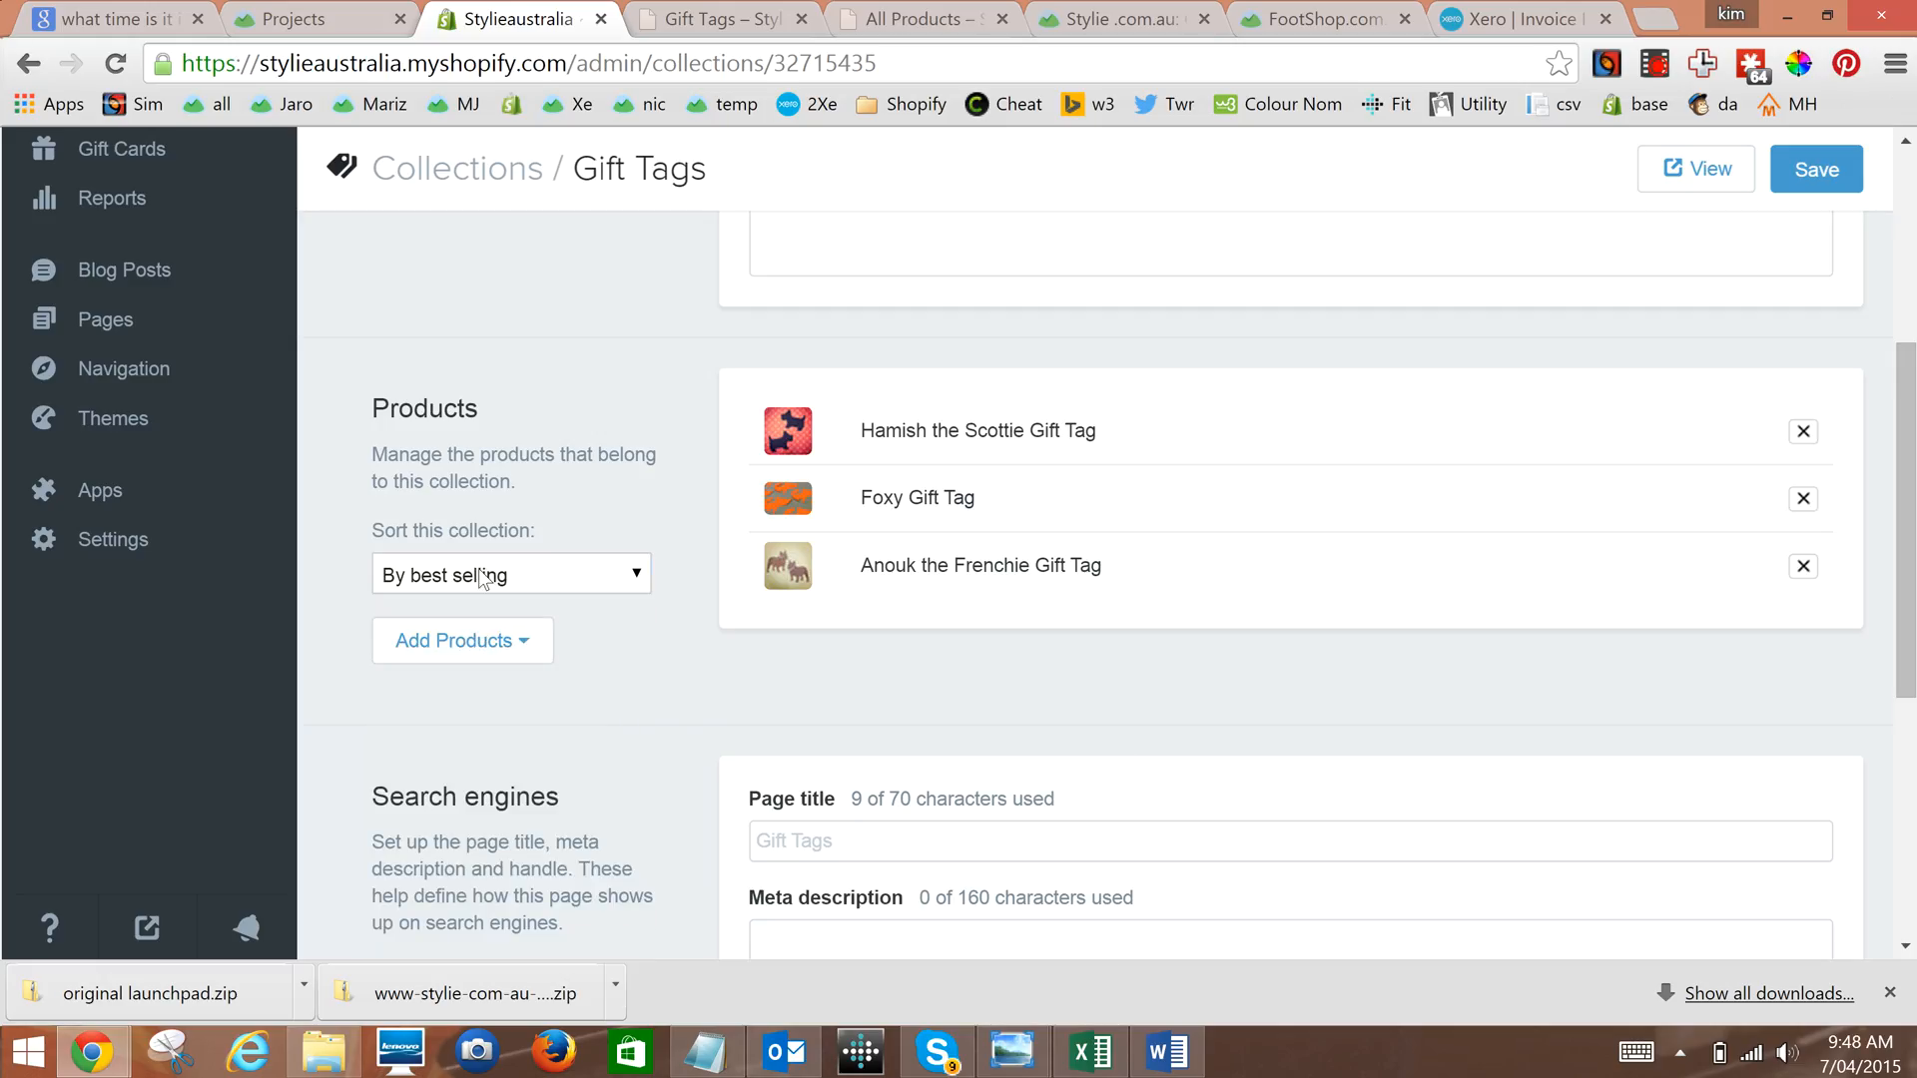
# - Set the Gift Tags collection back to manual sorting with Foxy listed first
pyautogui.click(509, 573)
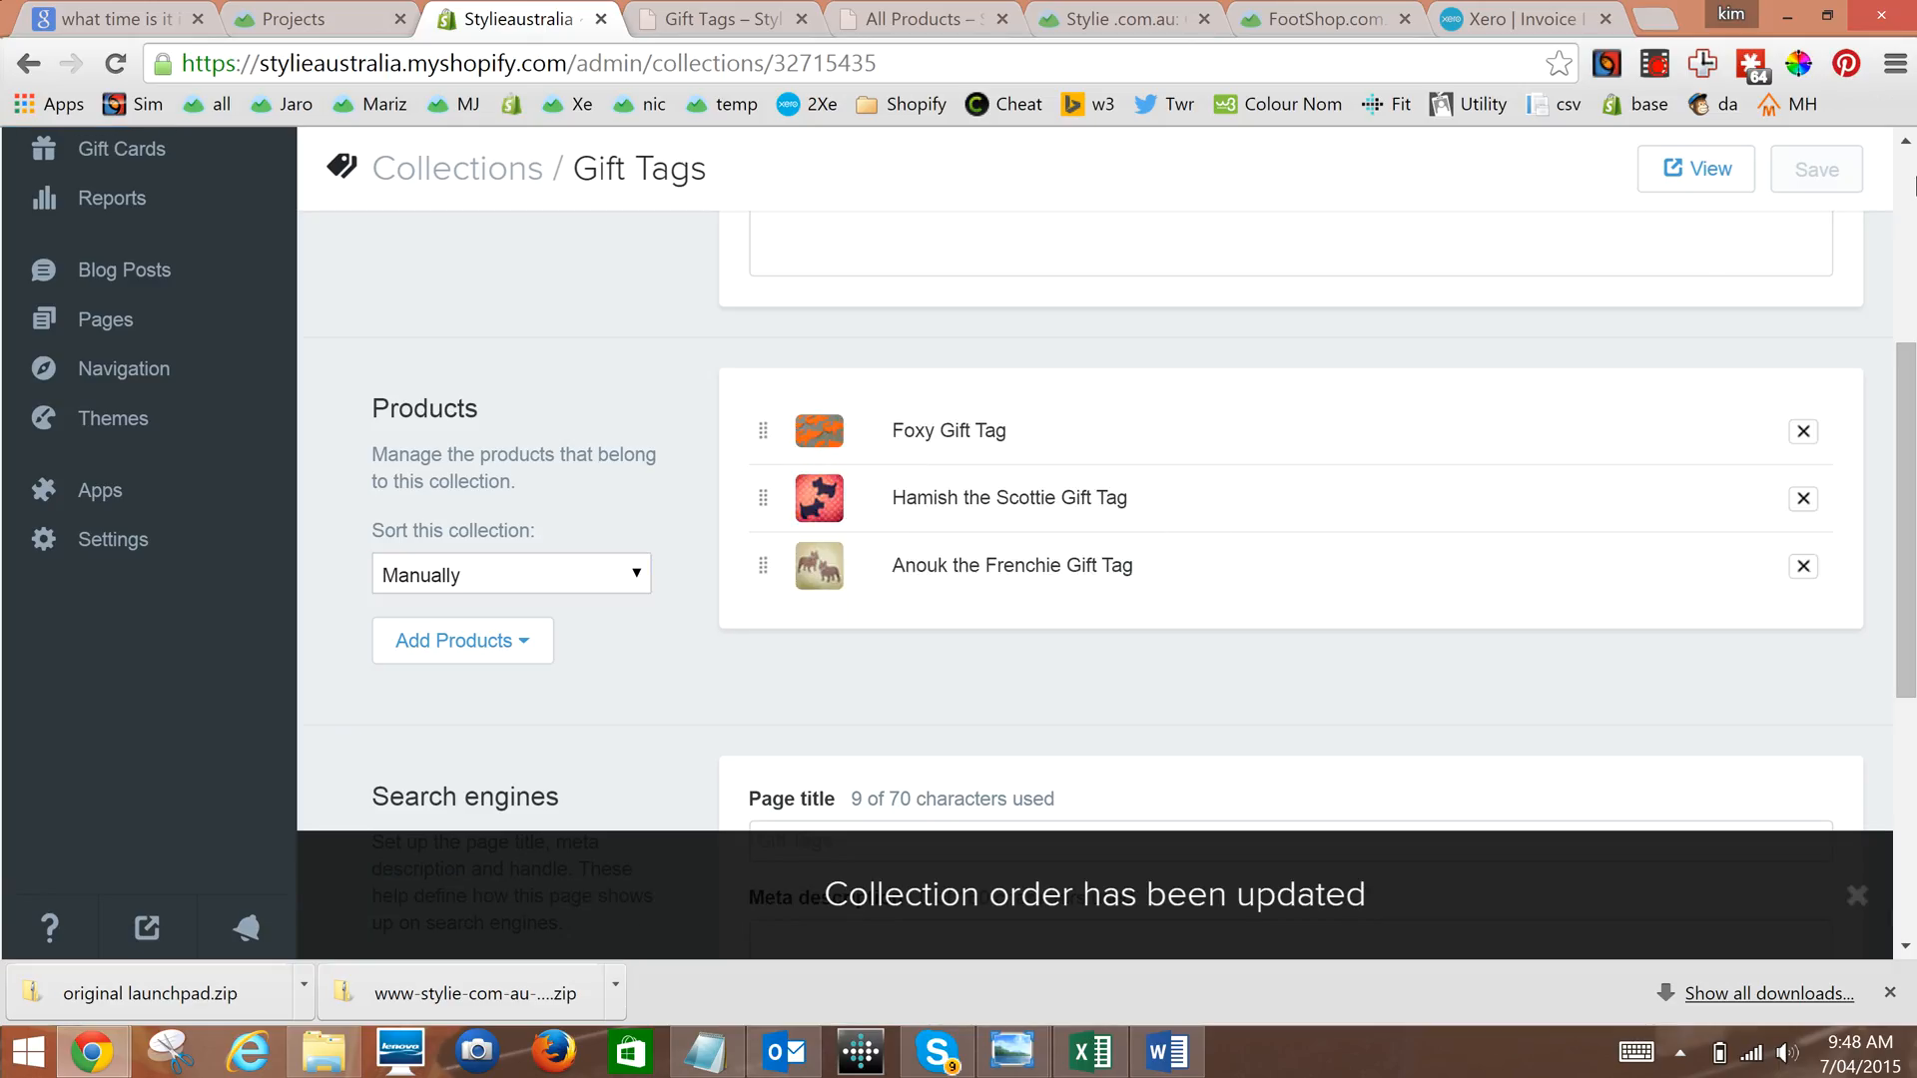
pyautogui.moveTo(1795, 214)
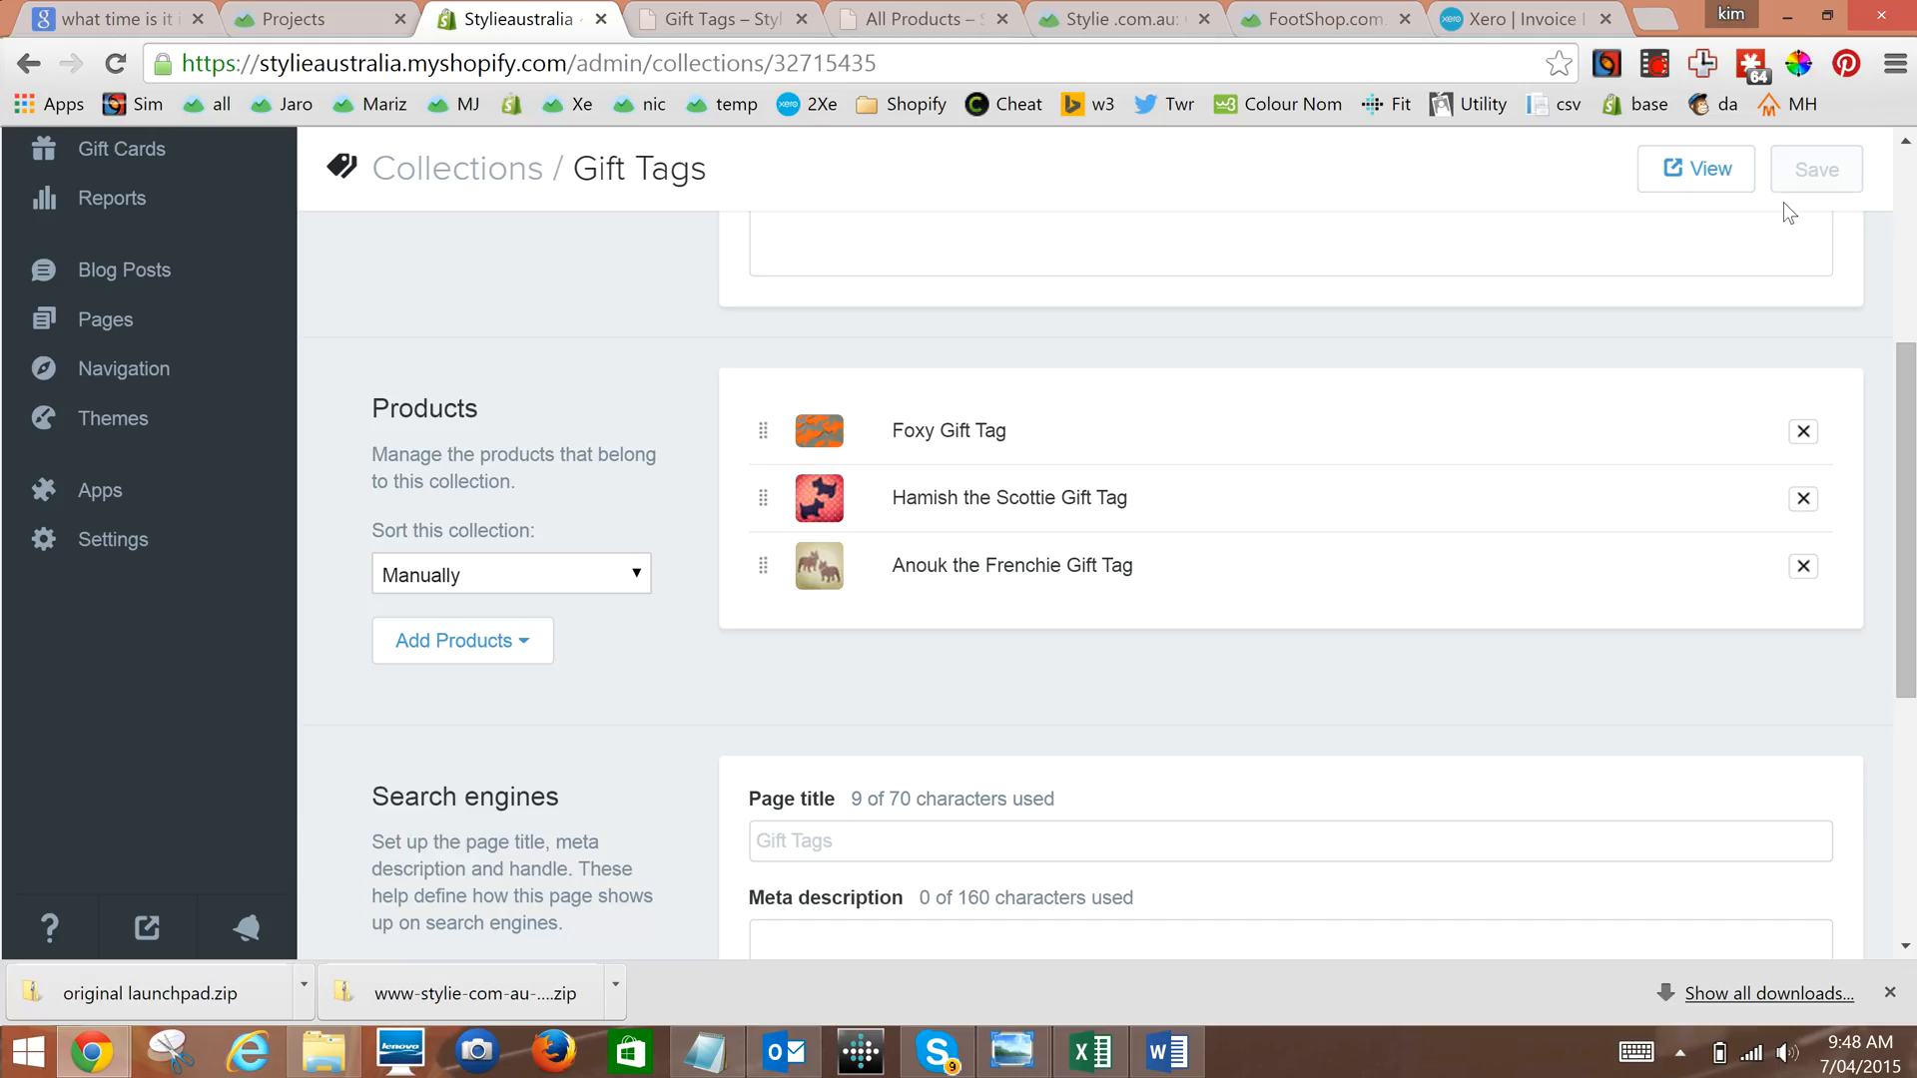
pyautogui.moveTo(890, 1005)
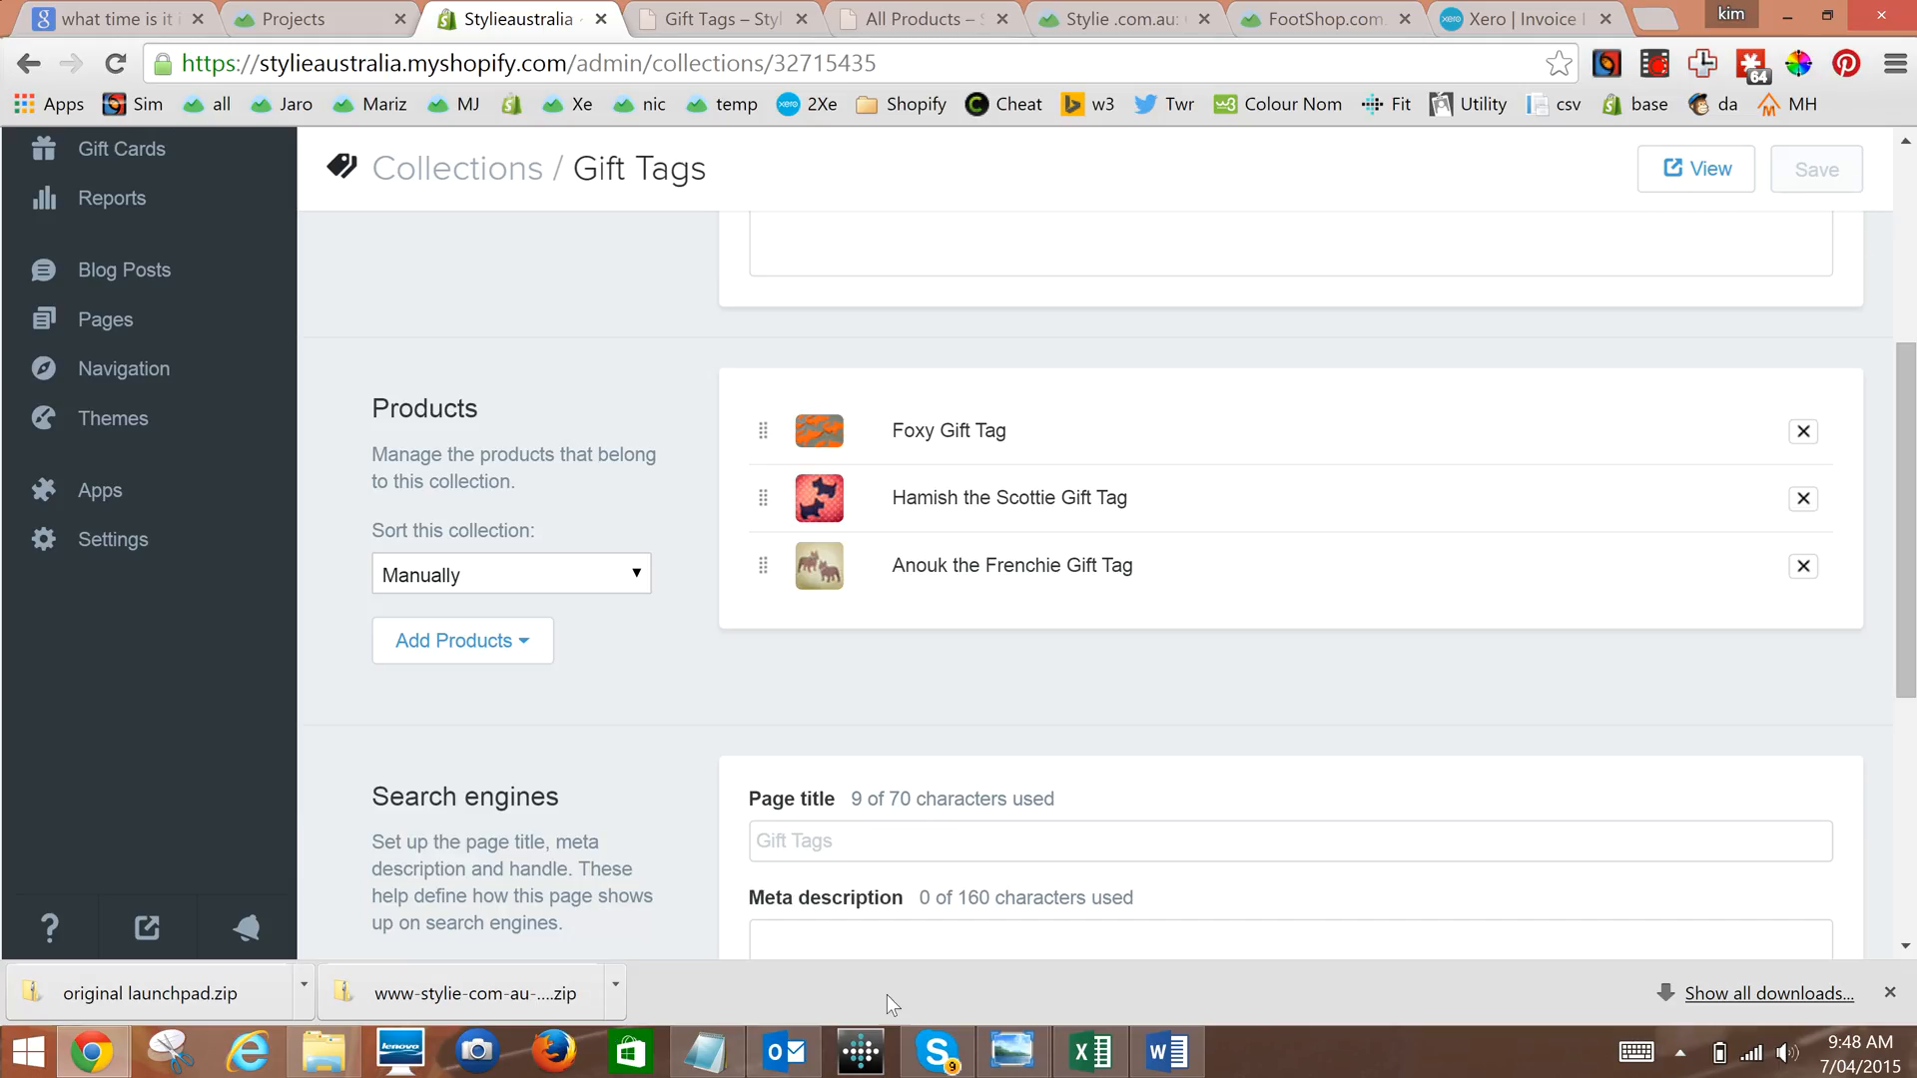